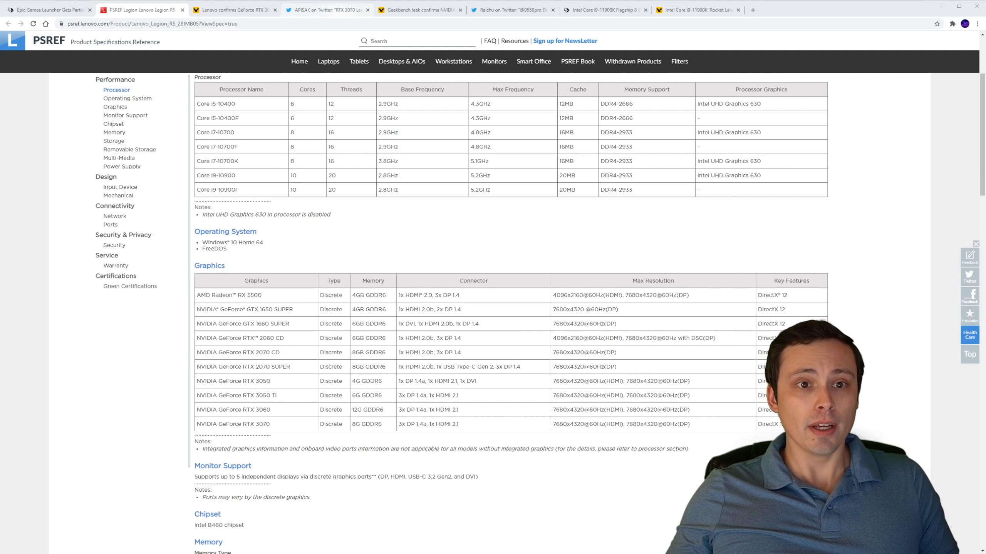
View APISAK's RTX 3070 Laptop tweet, then Raichu's 11900K CPU-Z benchmark tweet.
left_click(326, 10)
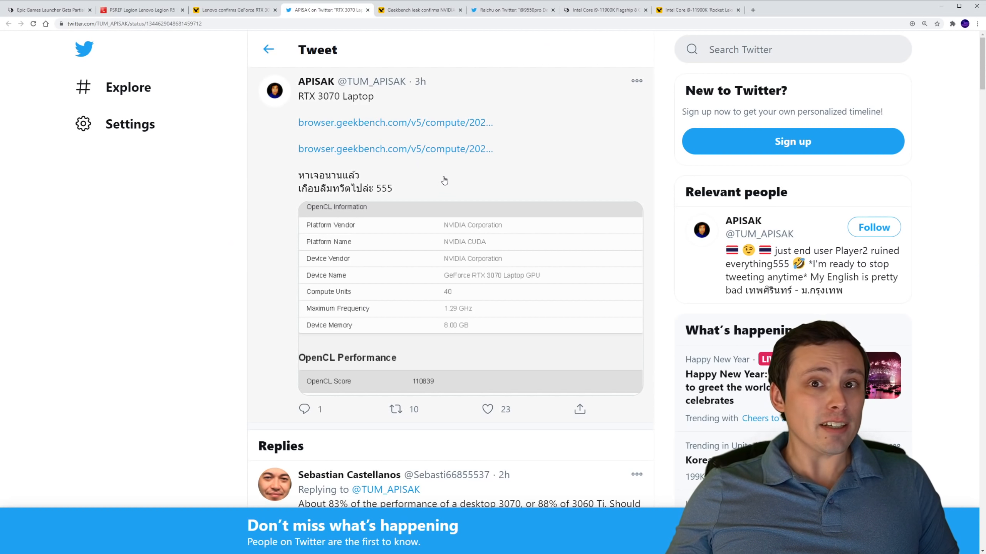
mouse_move(528, 230)
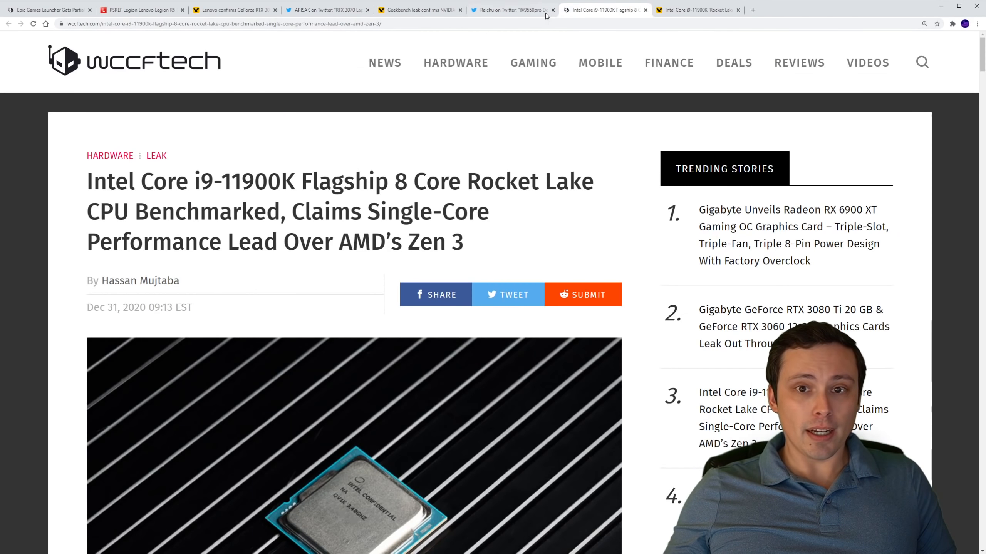
left_click(509, 9)
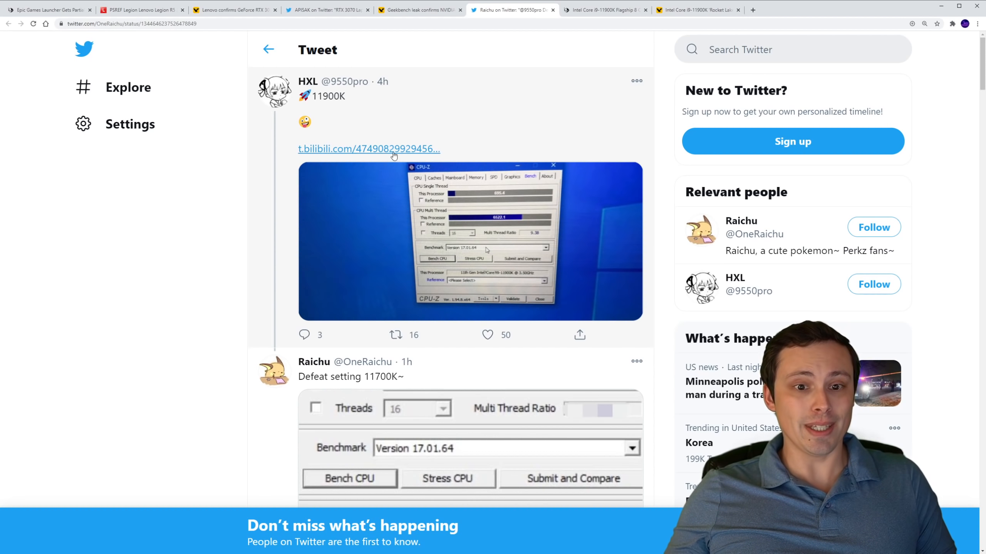
mouse_move(552, 185)
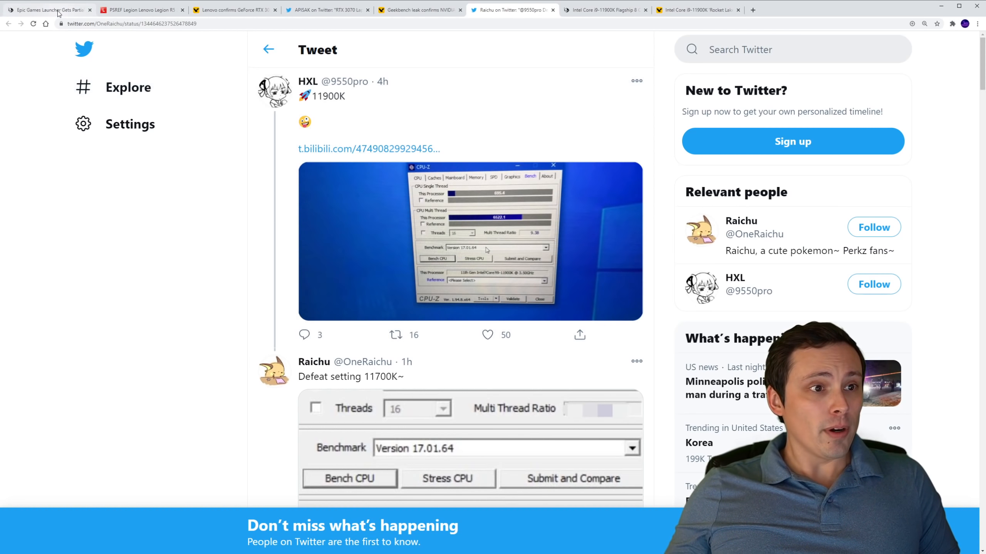
Read the Epic Games Launcher idle-temperature fix article, then return to its headline.
left_click(46, 10)
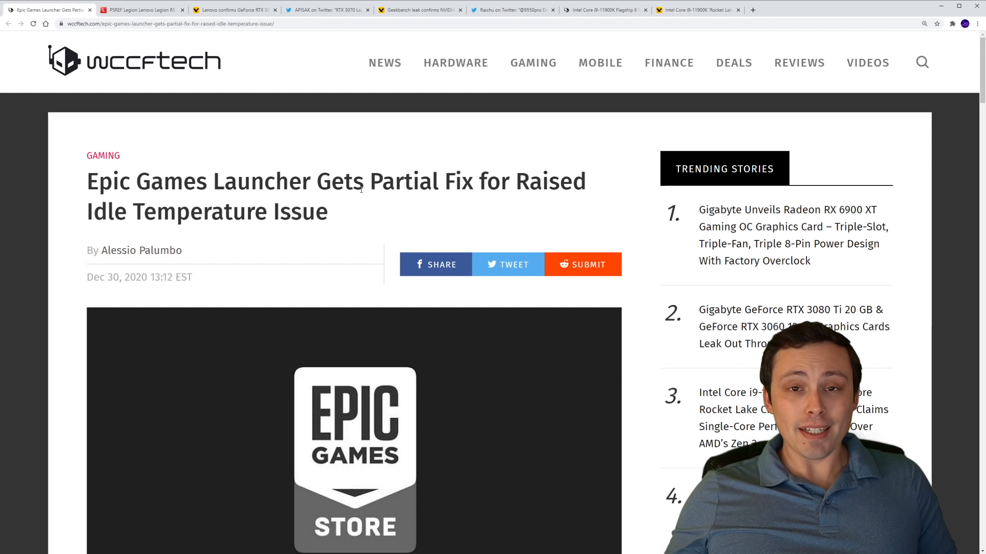
mouse_move(382, 222)
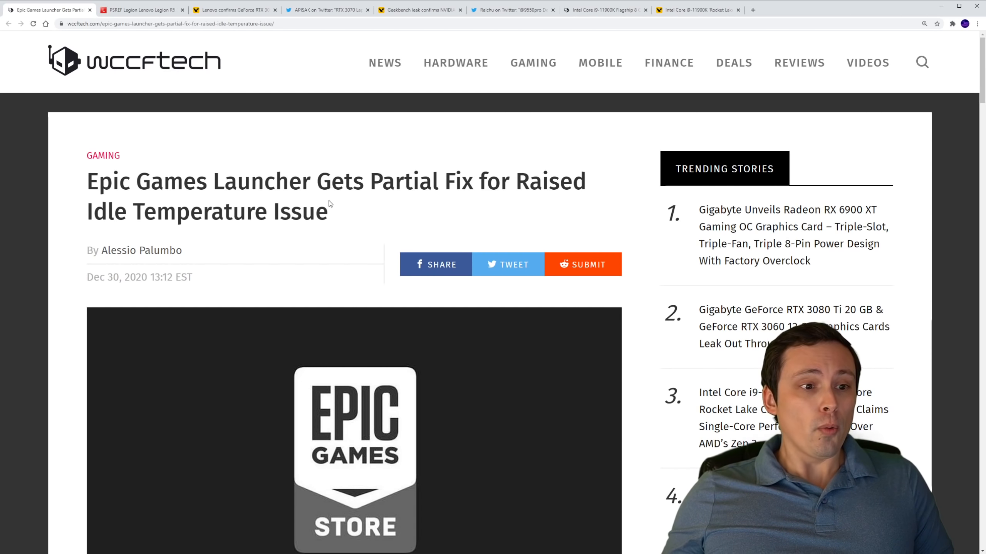
scroll("down", 3)
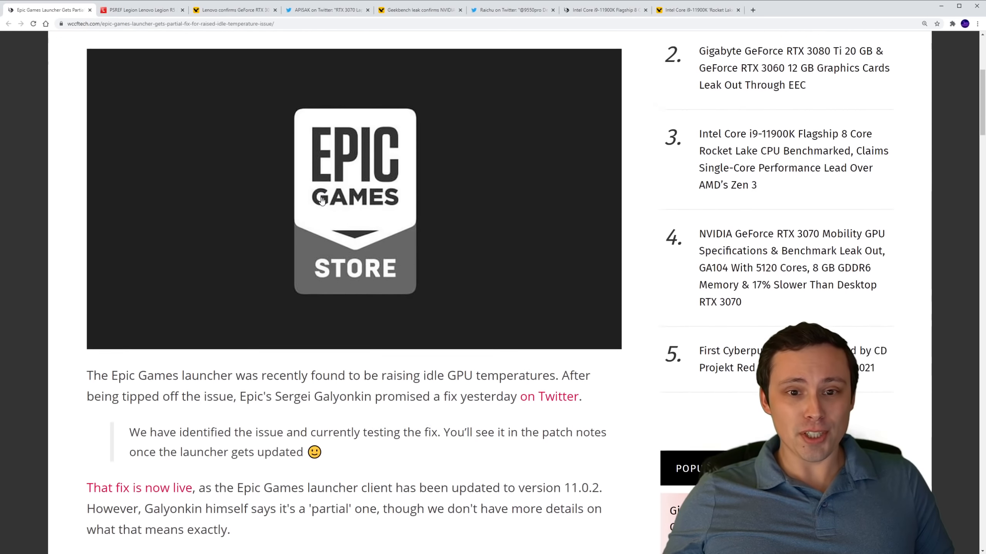
scroll("down", 3)
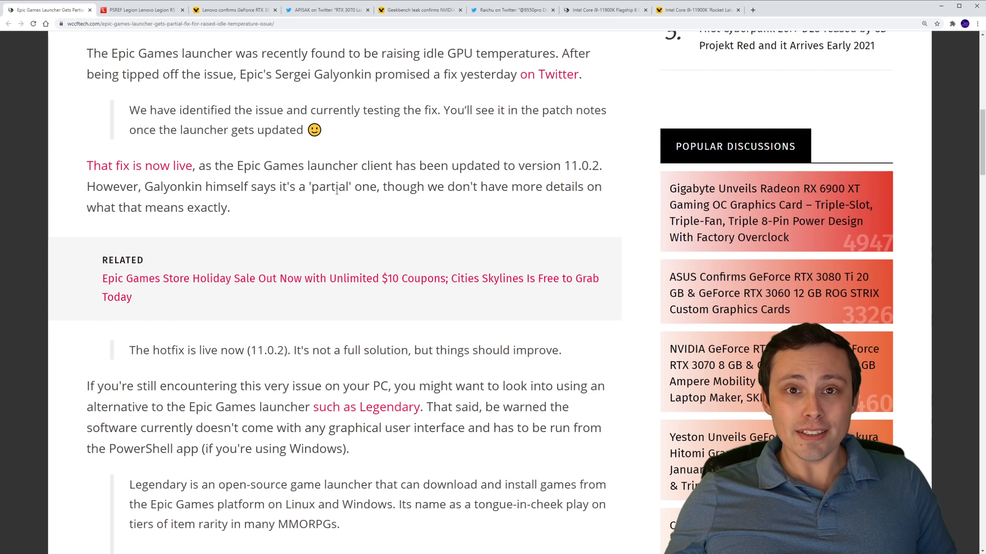
scroll("down", 3)
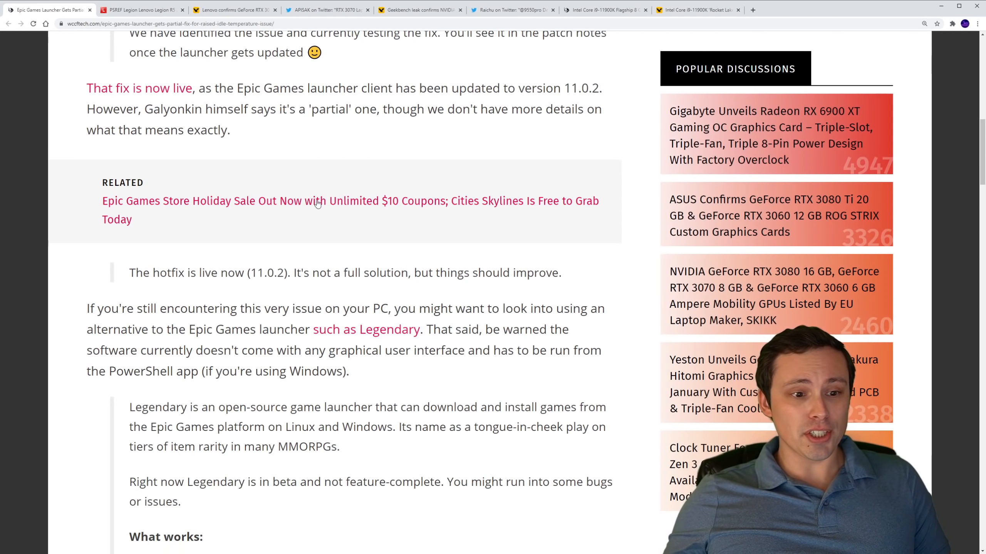
left_click_drag(198, 272, 342, 272)
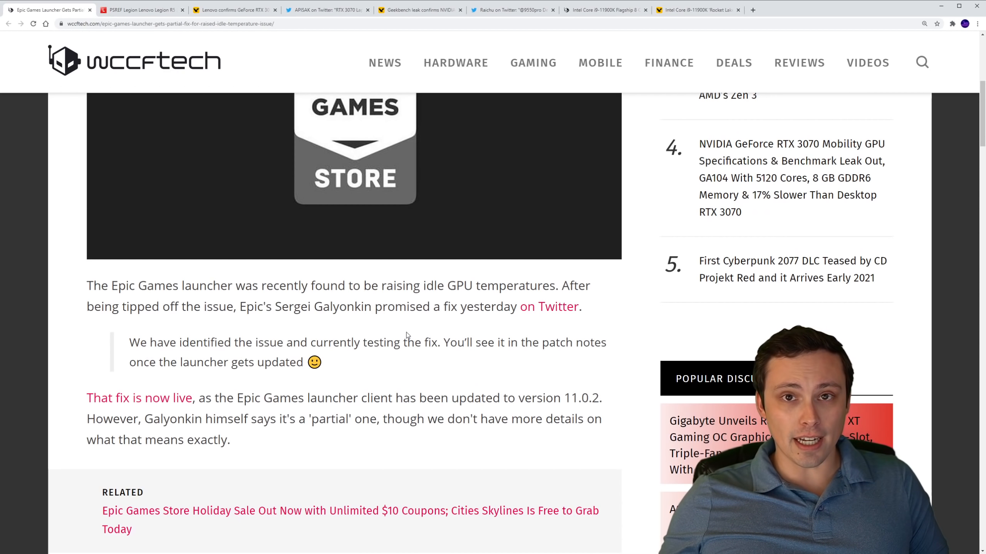
scroll("up", 3)
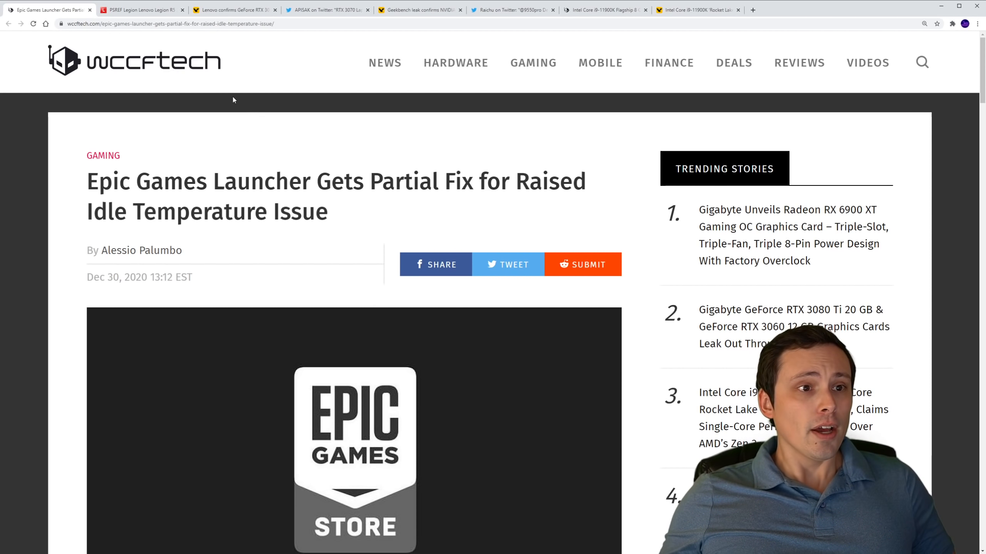
Switch to the Legion R5 28IMB05 spec sheet and highlight its model name.
left_click(134, 9)
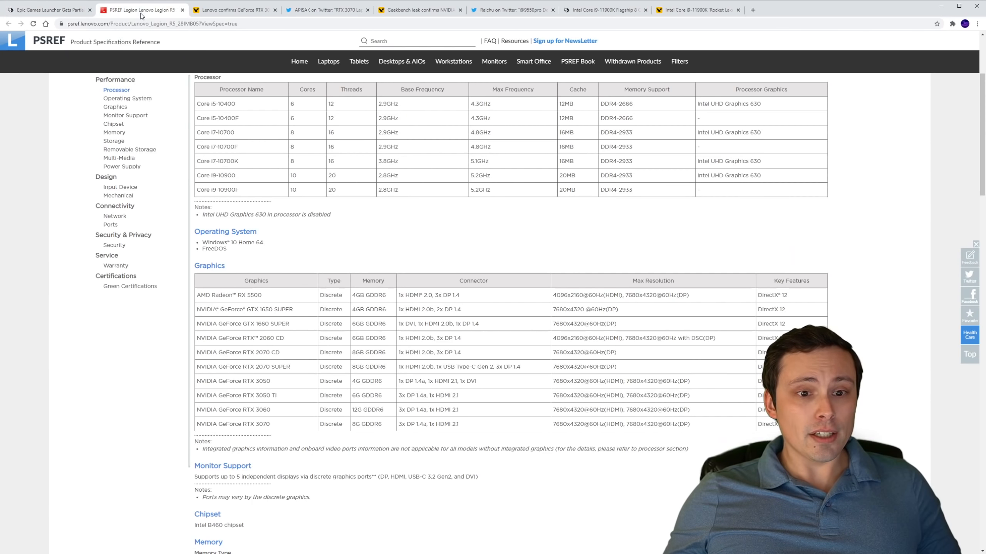
mouse_move(397, 223)
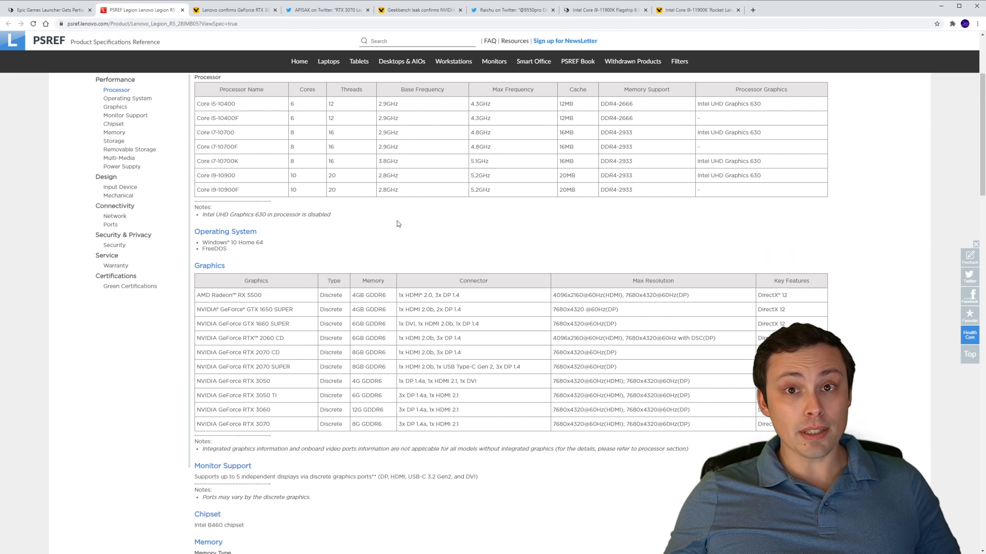
mouse_move(354, 201)
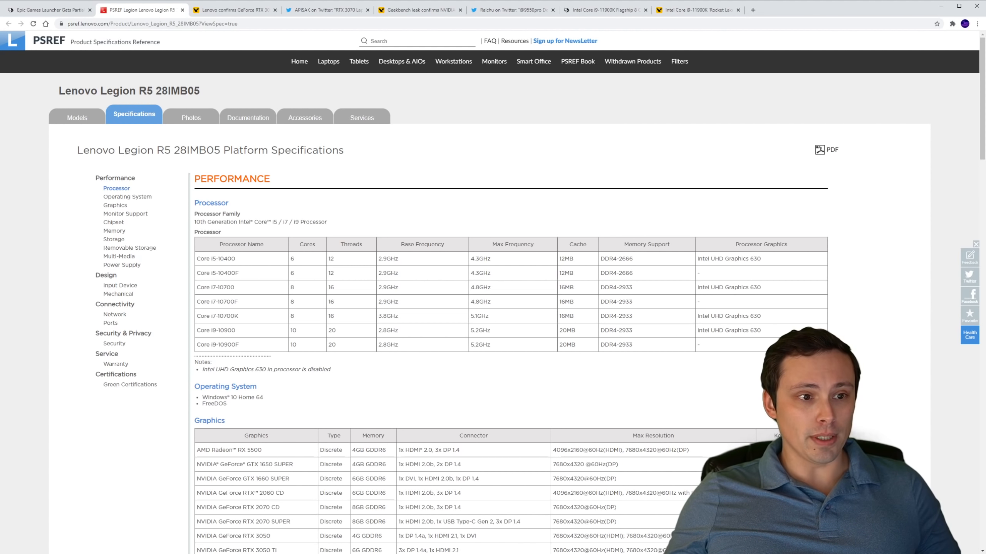
left_click_drag(113, 150, 169, 149)
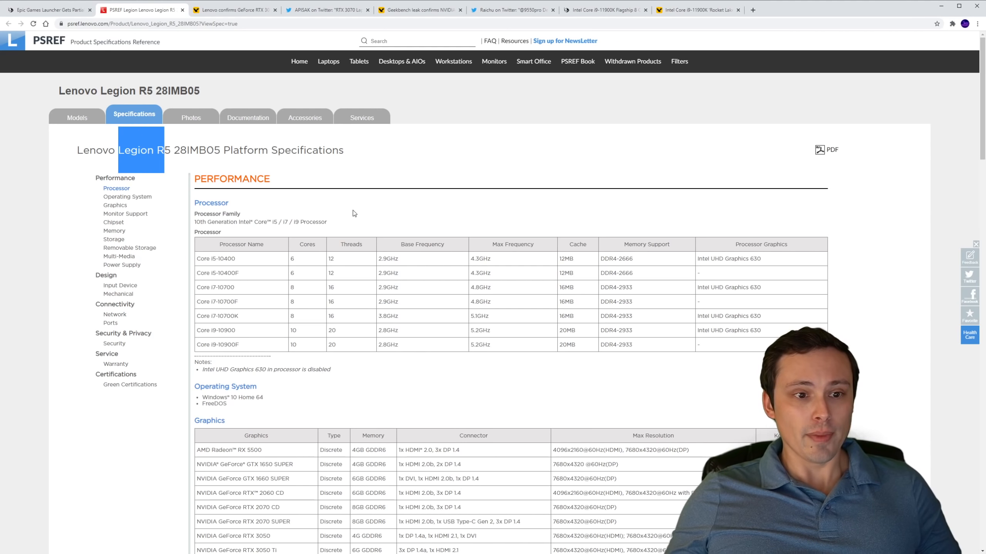
scroll("down", 3)
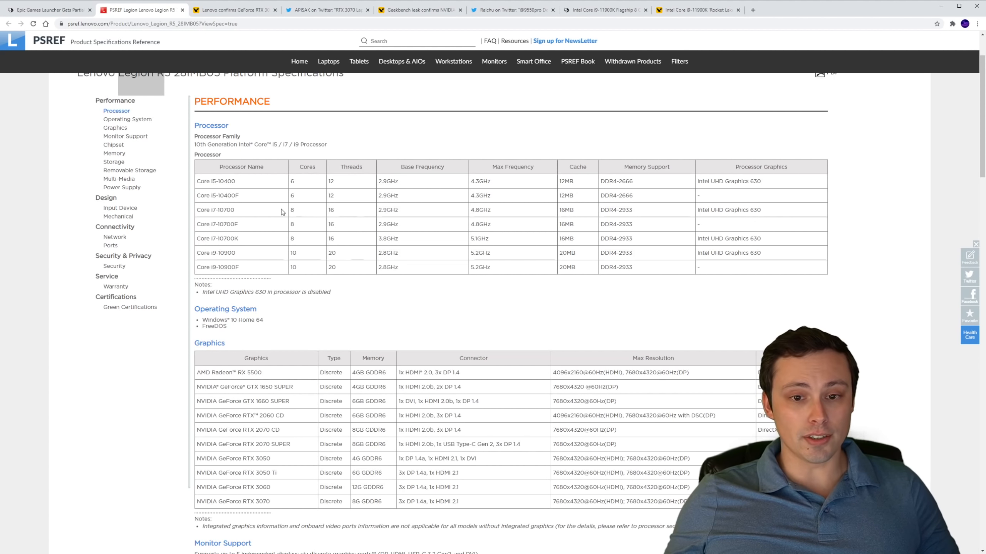
scroll("down", 3)
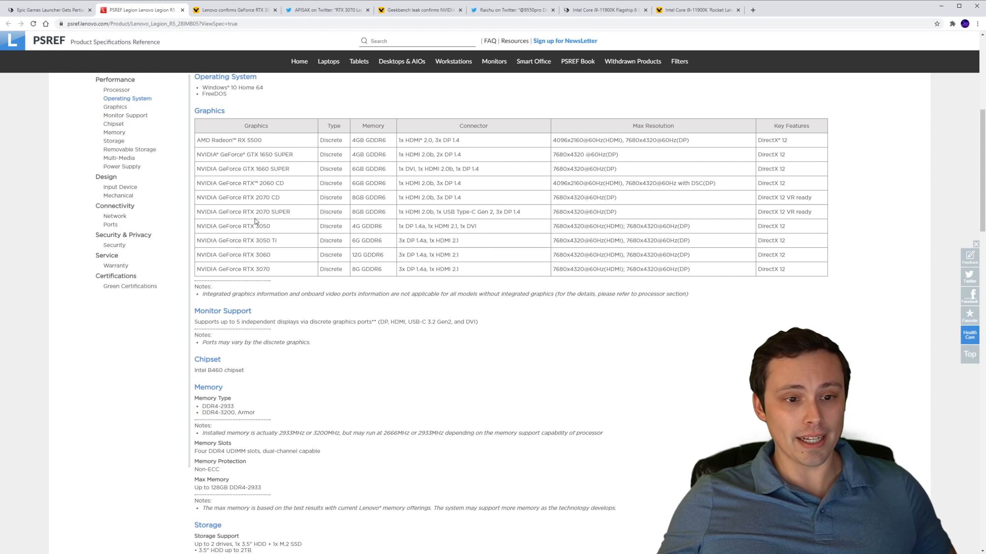
mouse_move(286, 233)
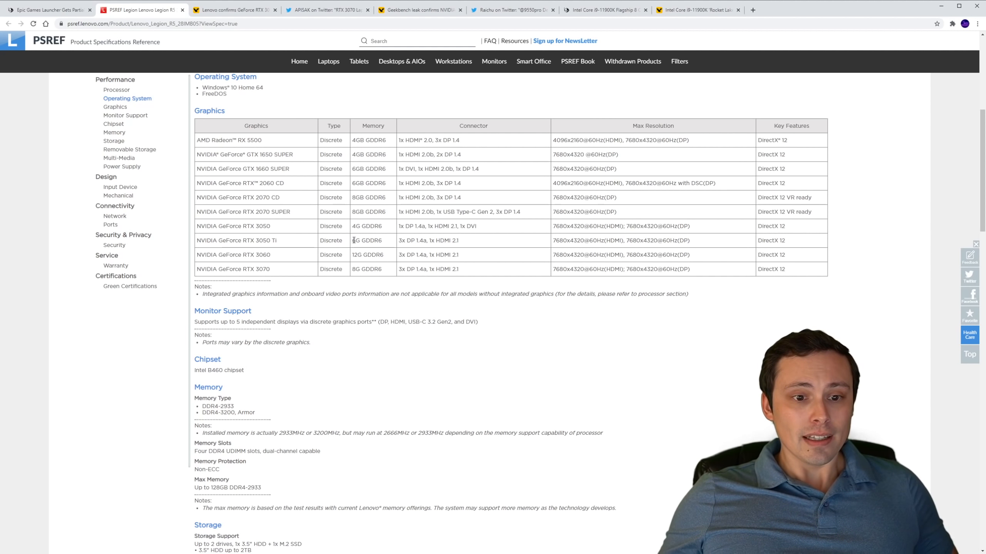
Scroll to the graphics options listing RTX 3050, 3050 Ti, 3060 and 3070.
double_click(366, 240)
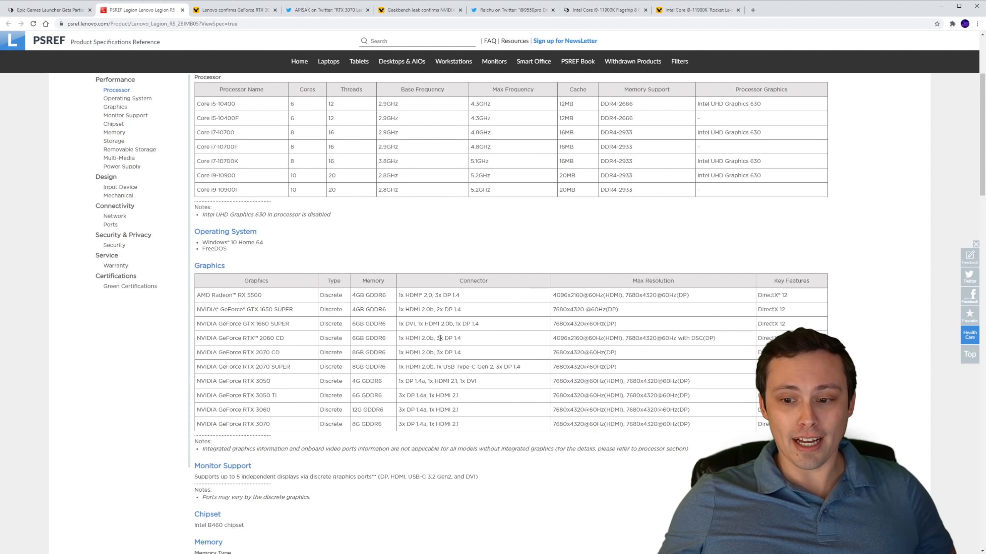
scroll("down", 3)
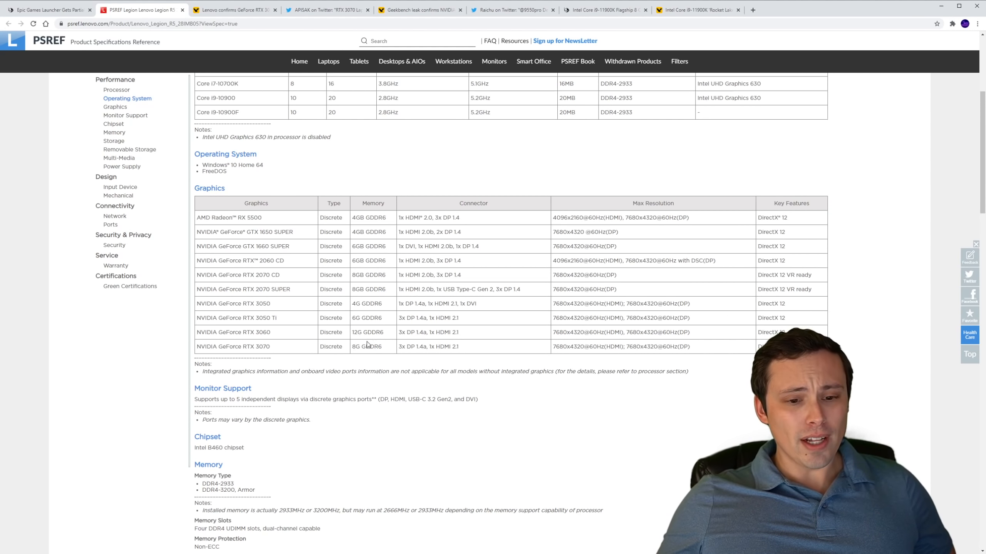
double_click(263, 332)
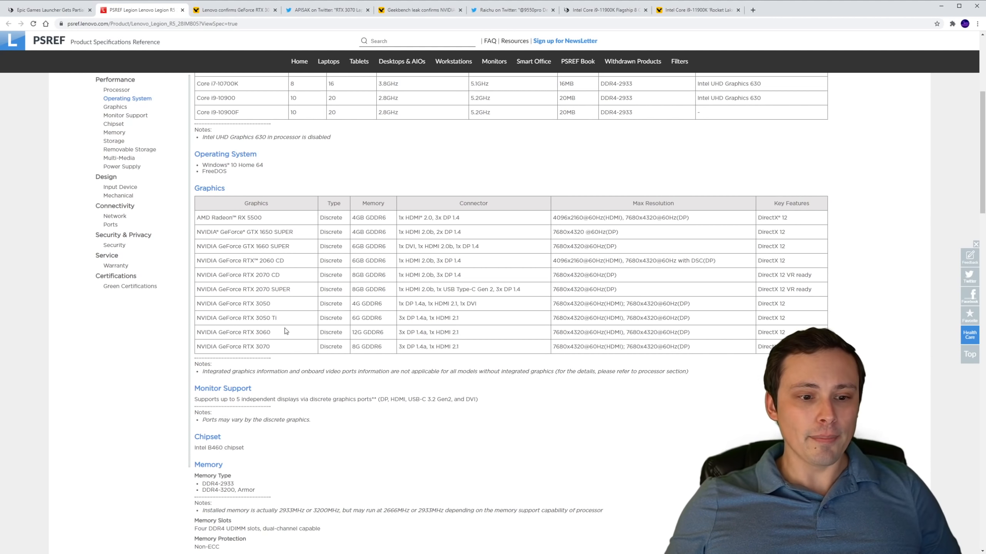
double_click(367, 332)
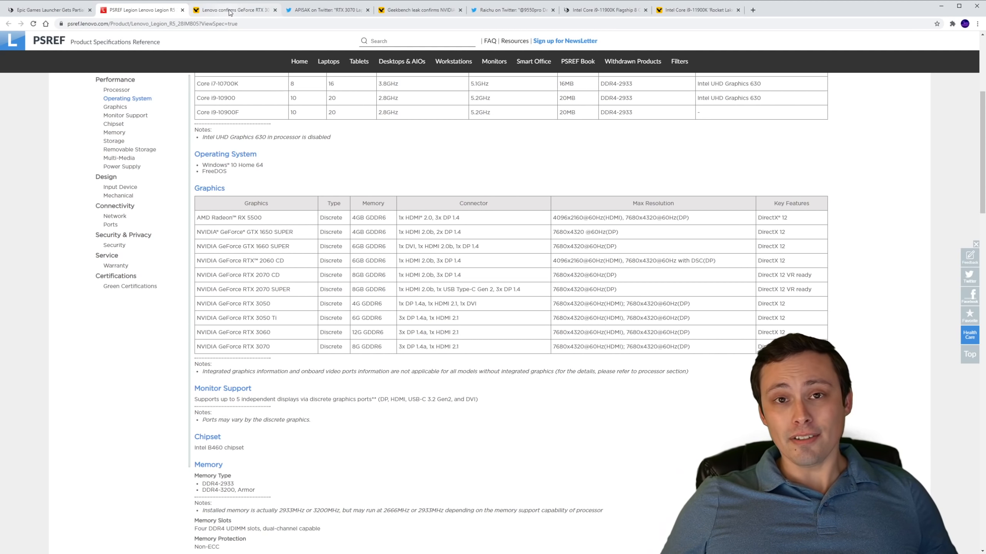
Open VideoCardz's Lenovo RTX 3050/3050 Ti/3060 article and scroll to its GPU table.
left_click(233, 10)
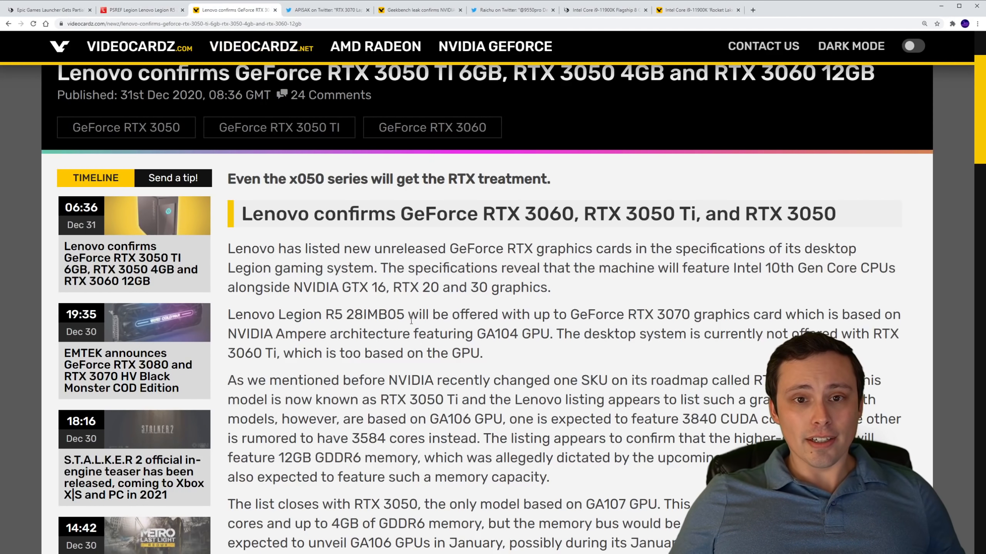
scroll("down", 3)
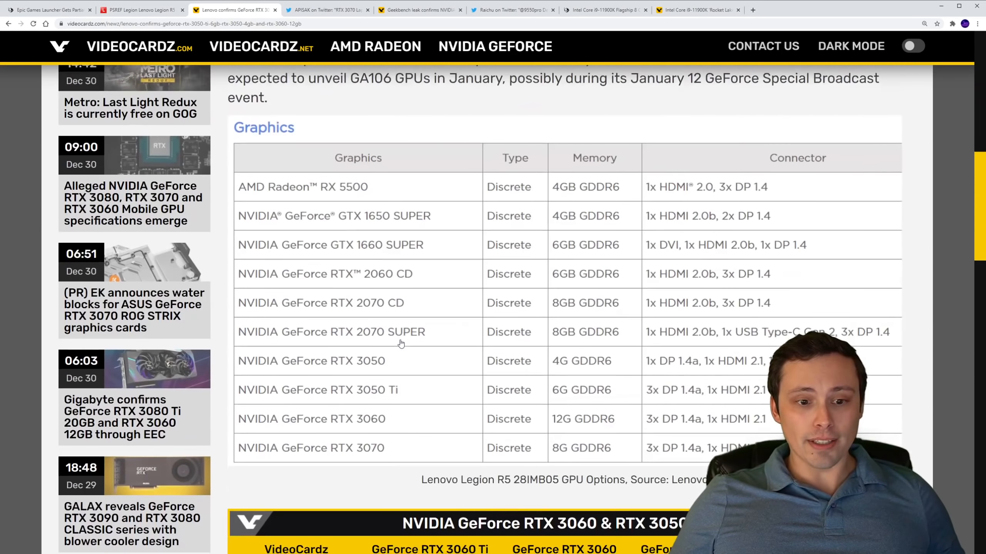
scroll("down", 3)
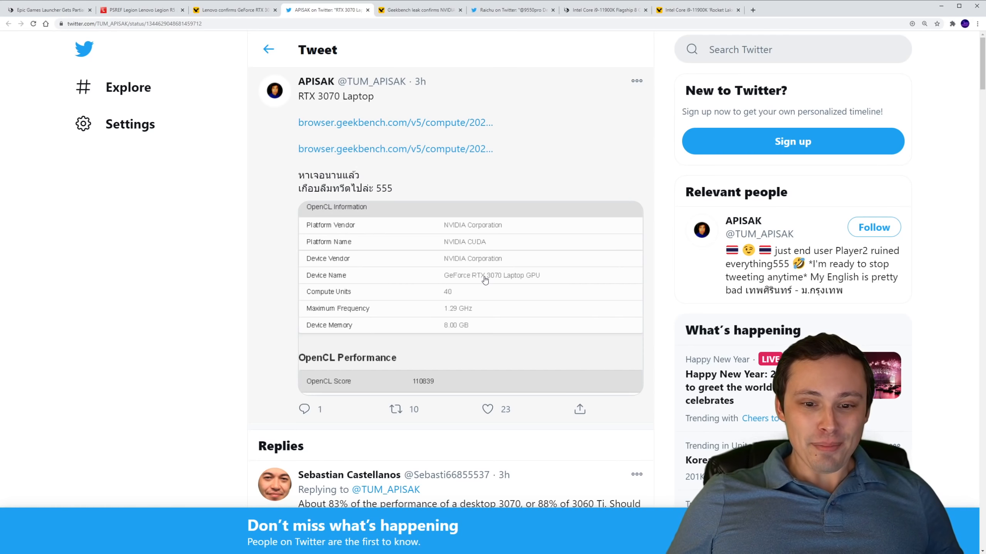
mouse_move(465, 129)
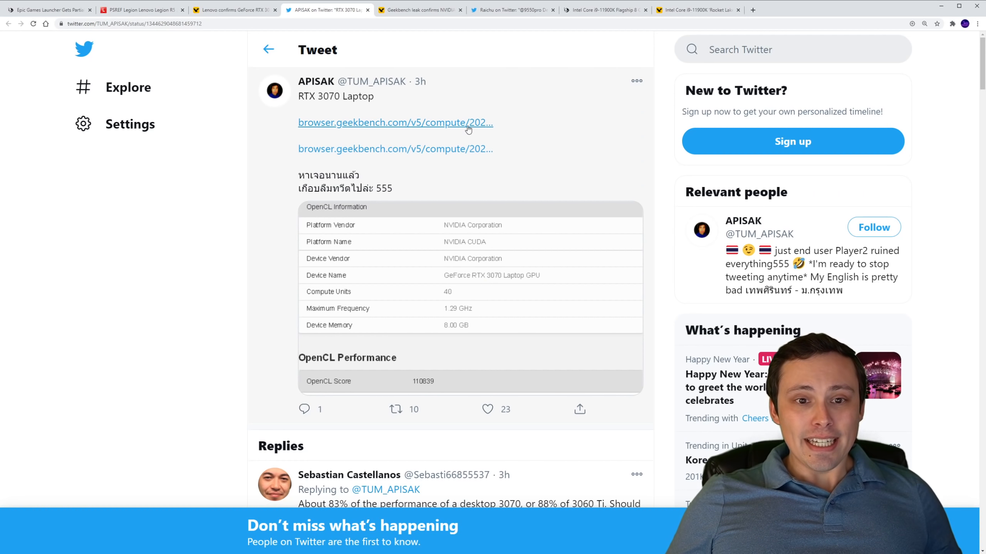
mouse_move(485, 281)
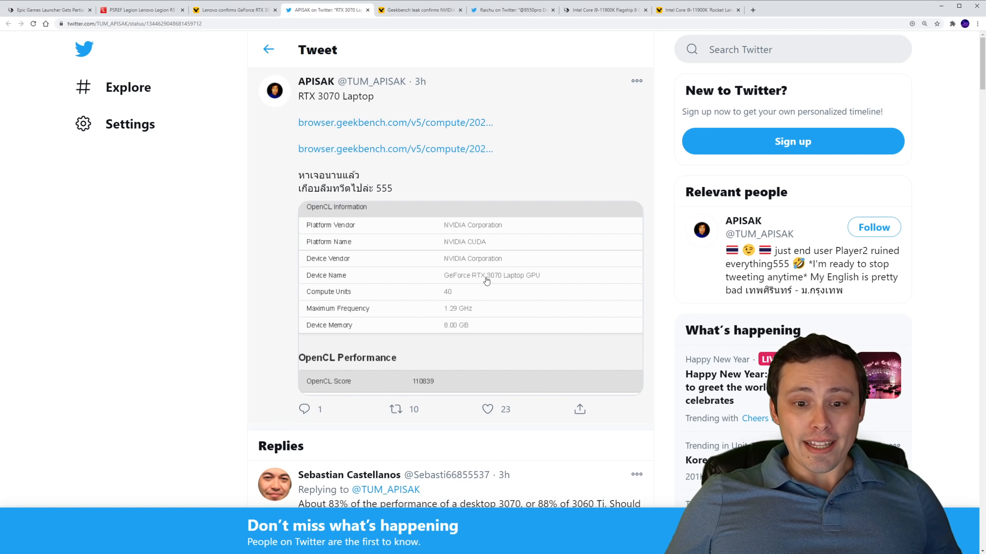
mouse_move(531, 285)
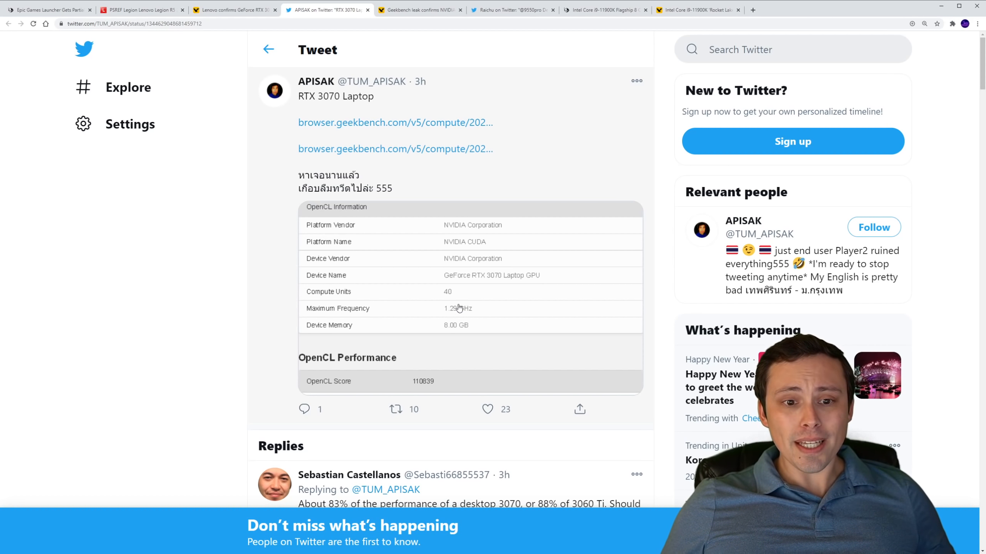
Scroll APISAK's RTX 3070 Laptop tweet down to its replies.
scroll("down", 3)
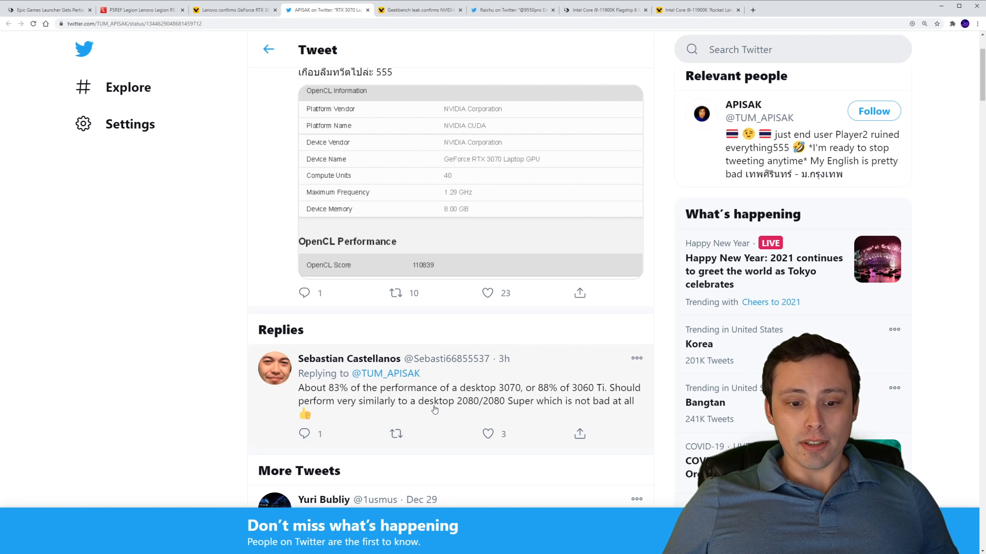
mouse_move(494, 413)
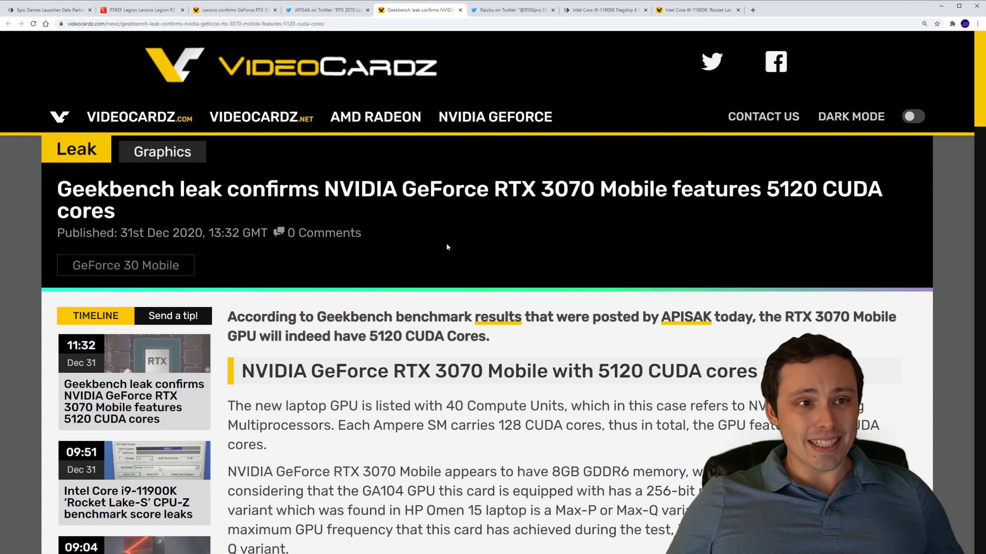
Scroll past the Geekbench scores to the RTX 3070 Mobile OpenCL performance table.
scroll("down", 3)
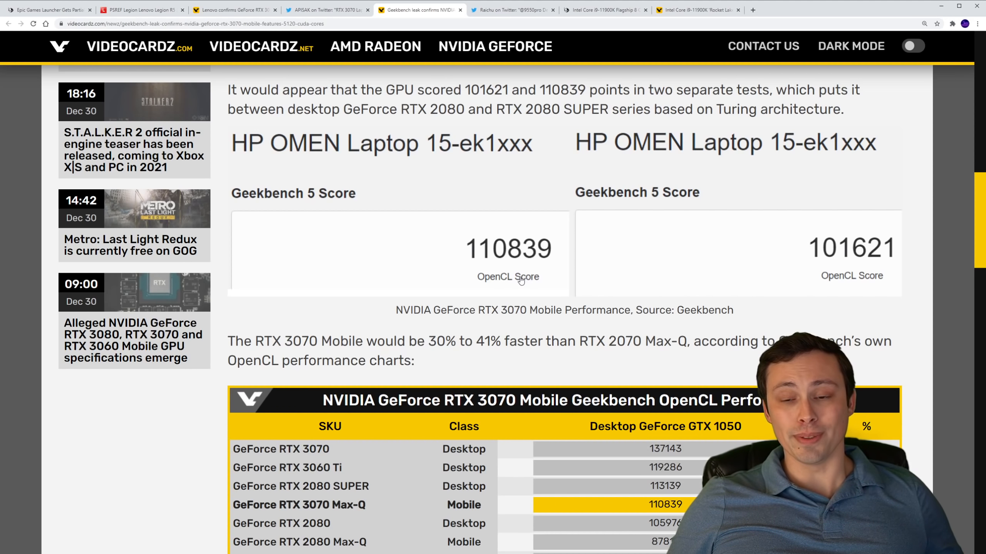
scroll("down", 3)
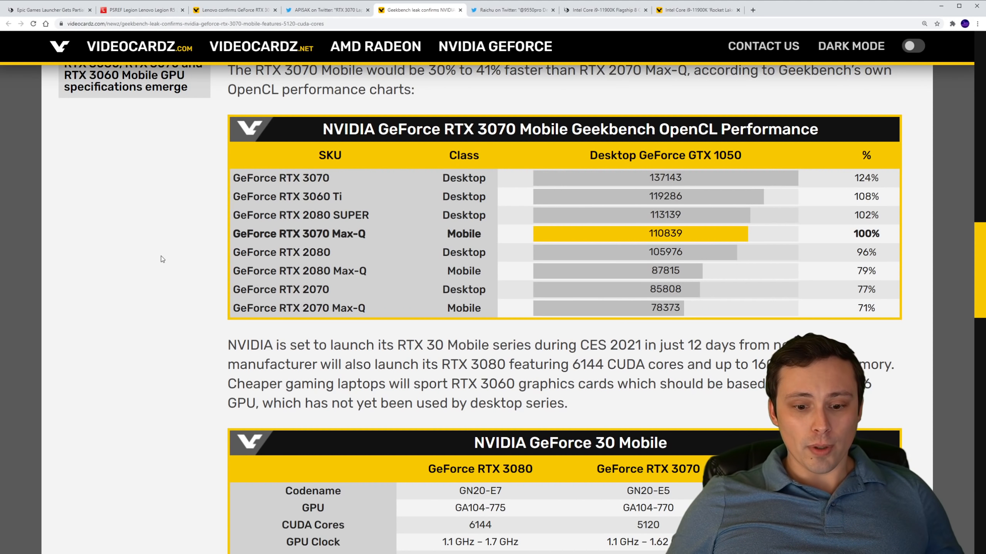
mouse_move(132, 190)
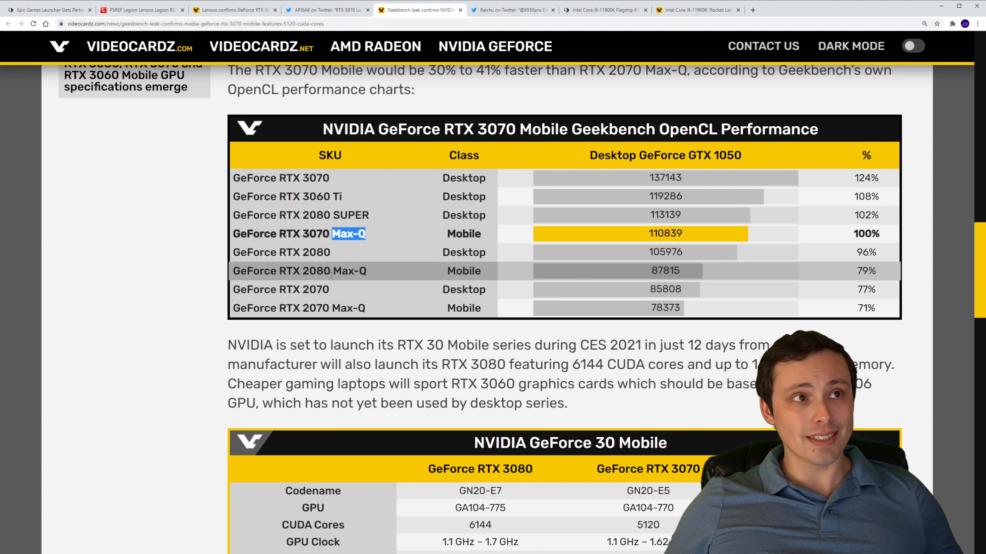
scroll("down", 3)
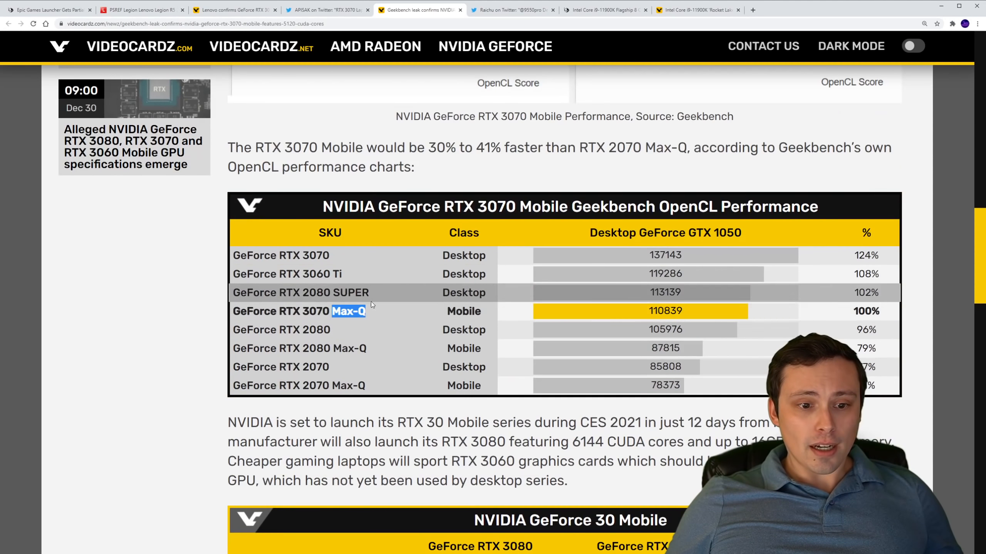
Scroll to the GeForce 30 Mobile spec table and the Source line.
scroll("down", 3)
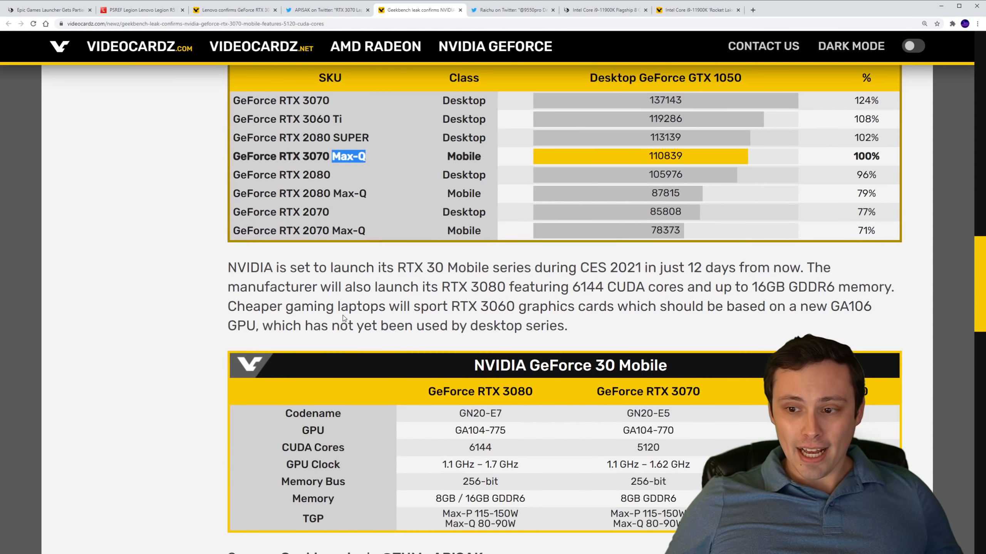
scroll("down", 3)
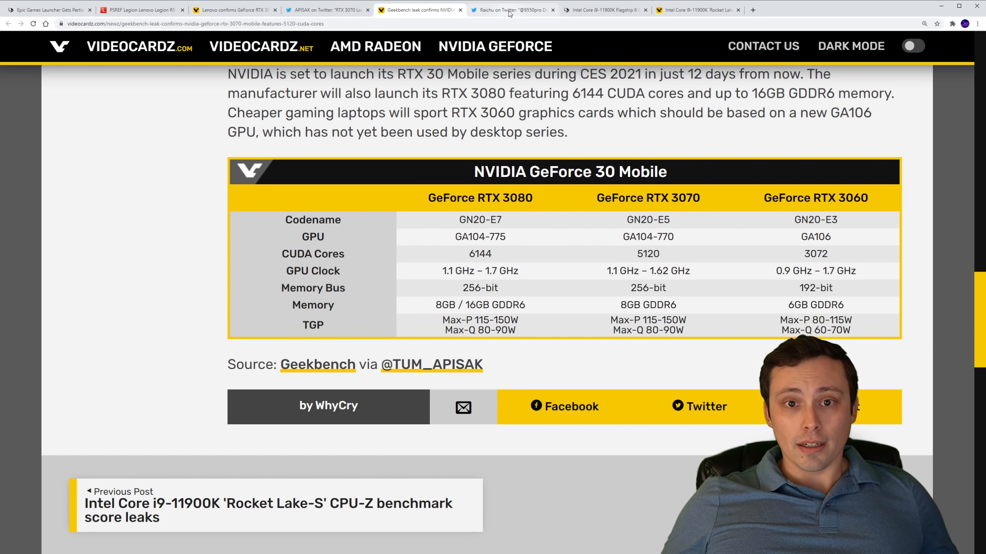
Switch to Raichu's CPU-Z leak thread and scroll down to the 11700K screenshot.
left_click(509, 10)
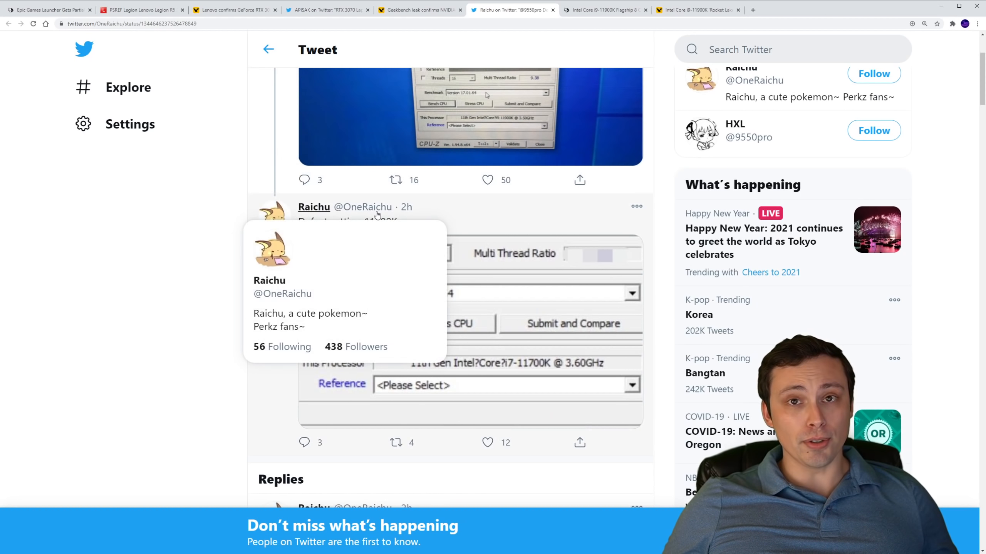
mouse_move(168, 275)
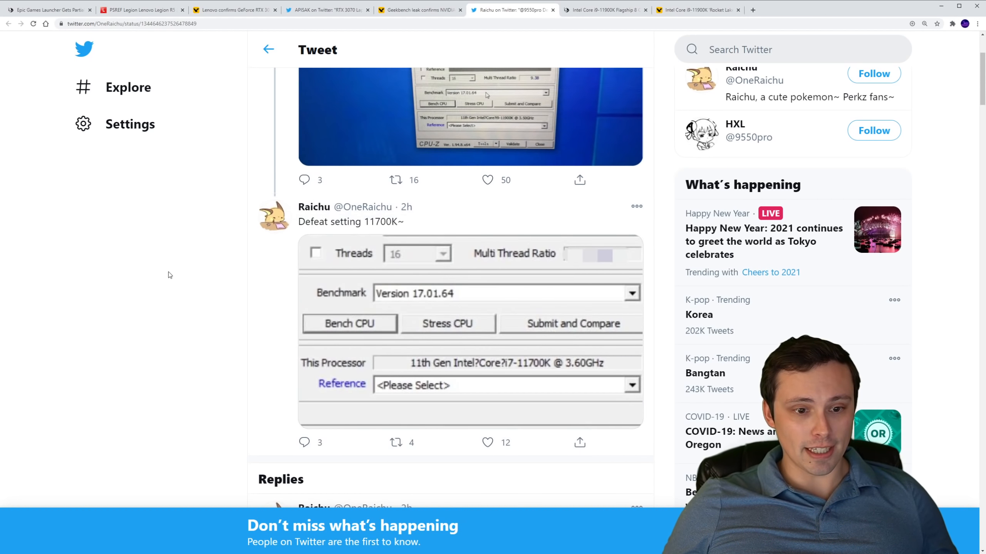
scroll("down", 3)
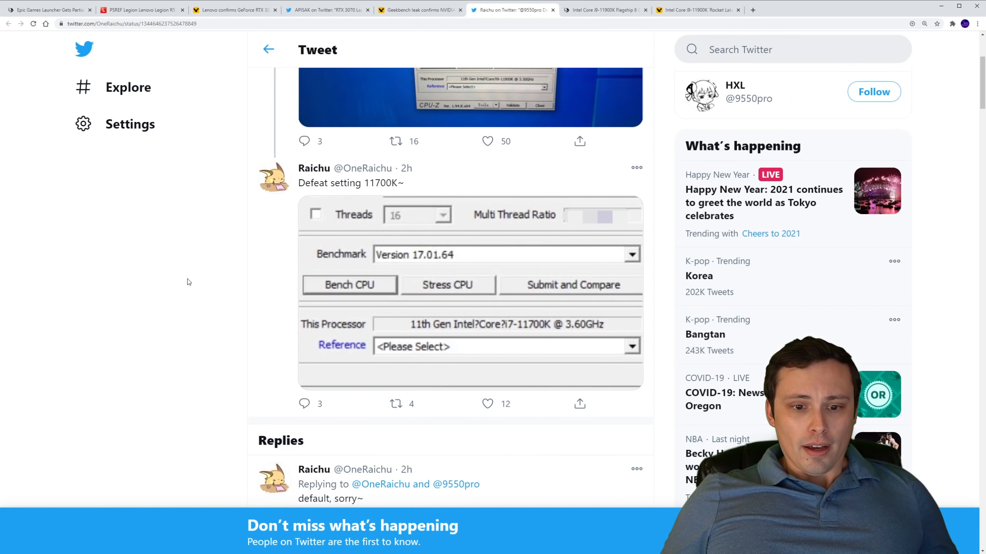
scroll("down", 3)
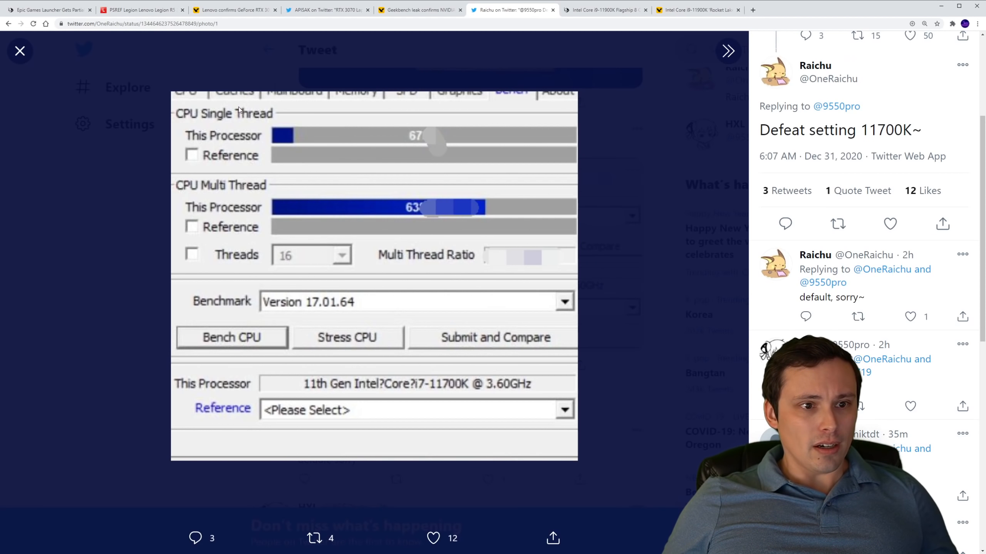
mouse_move(377, 323)
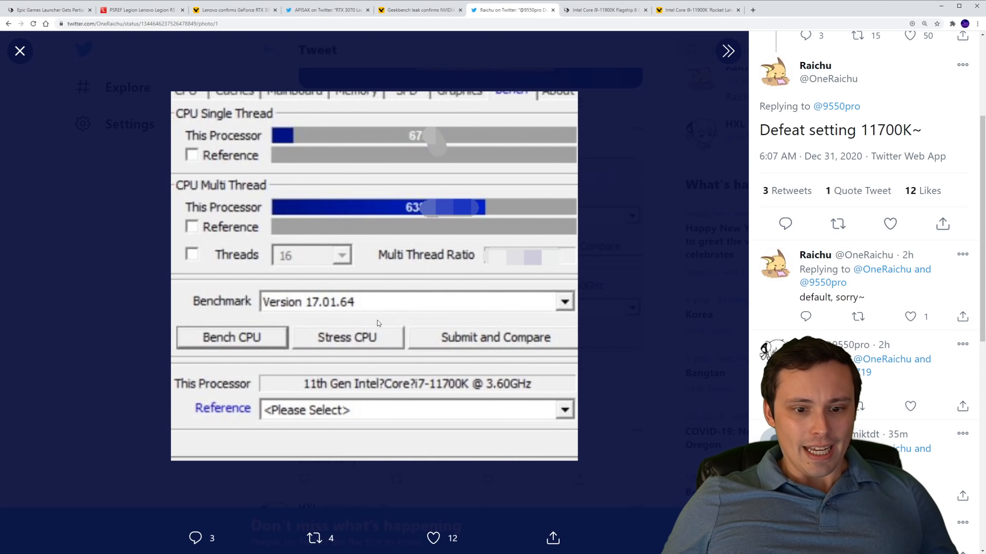
mouse_move(474, 395)
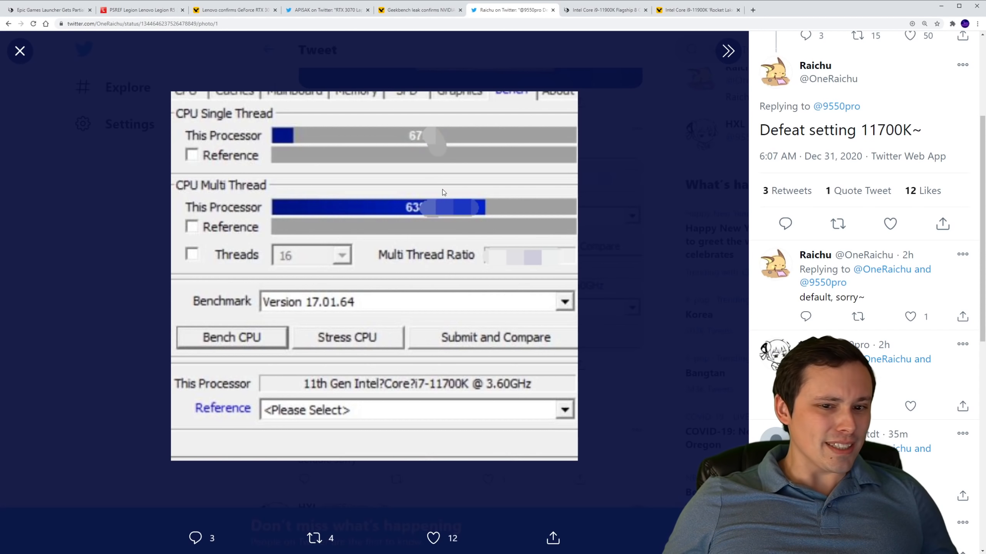
mouse_move(423, 143)
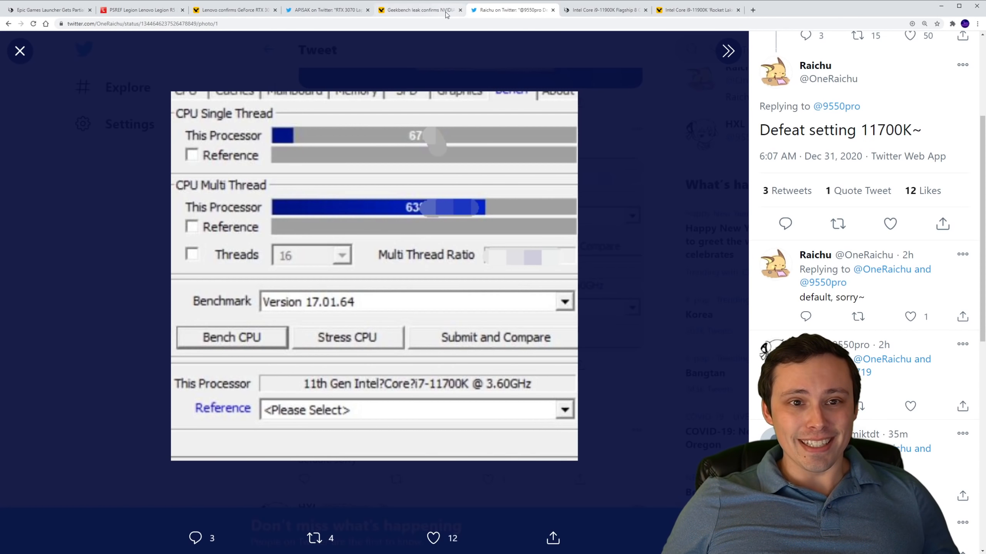
Close the photo viewer to return to HXL's 11900K CPU-Z thread.
left_click(420, 9)
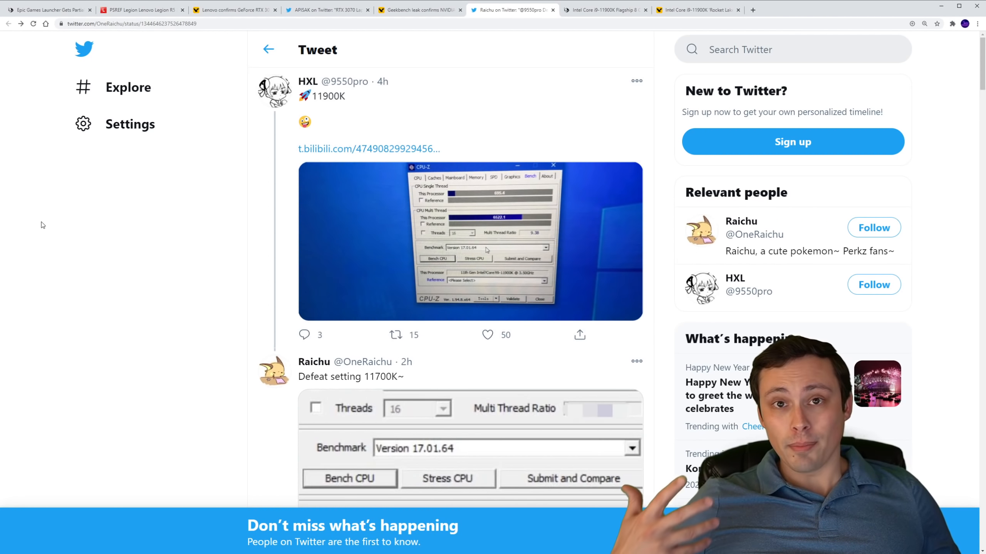
mouse_move(159, 253)
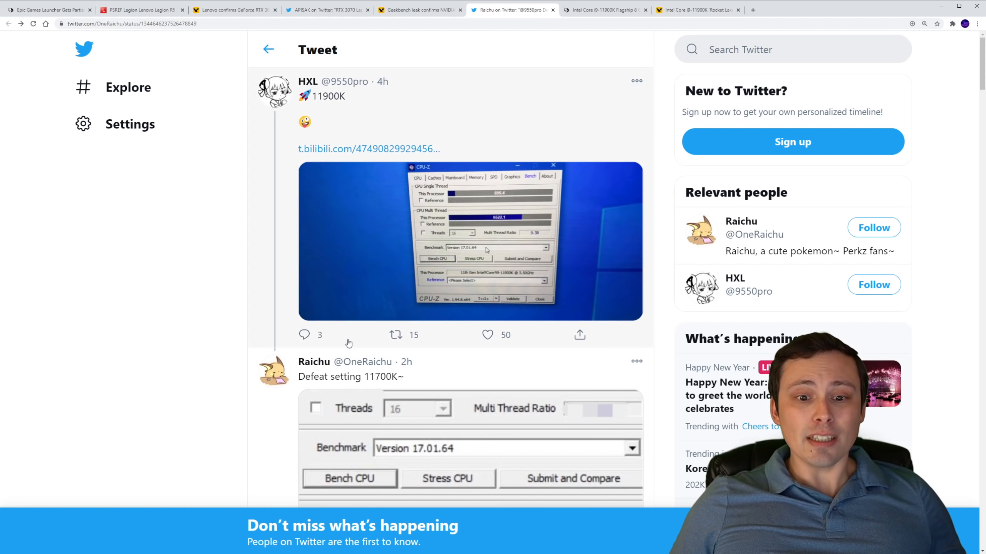
scroll("down", 3)
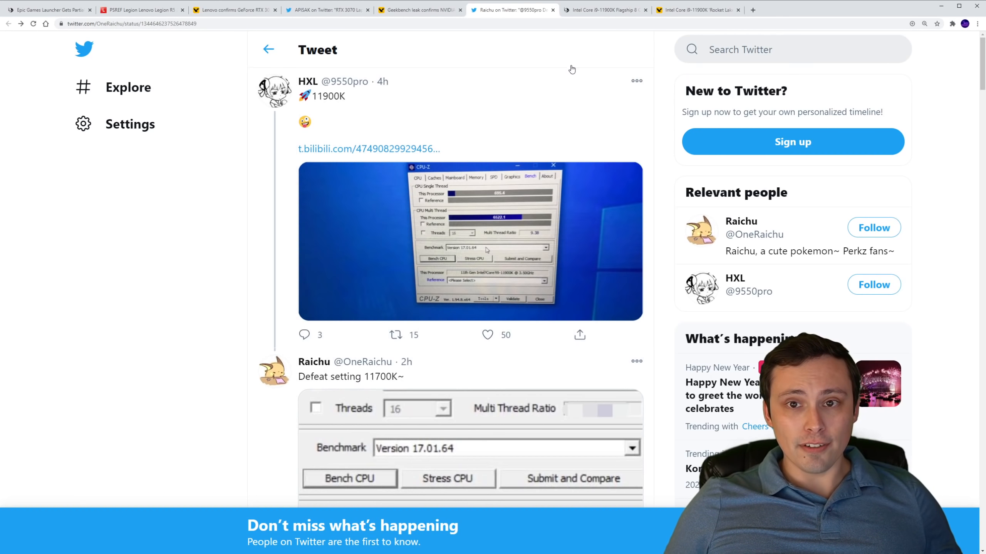
Read the Wccftech i9-11900K article past the Rocket Lake spec table to the CPU-Z benchmarks.
left_click(603, 9)
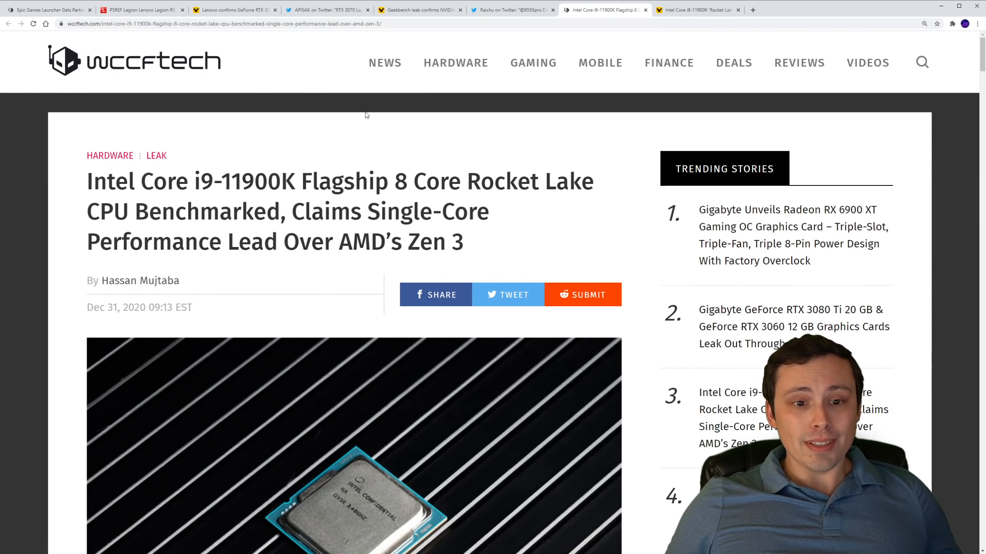
mouse_move(251, 148)
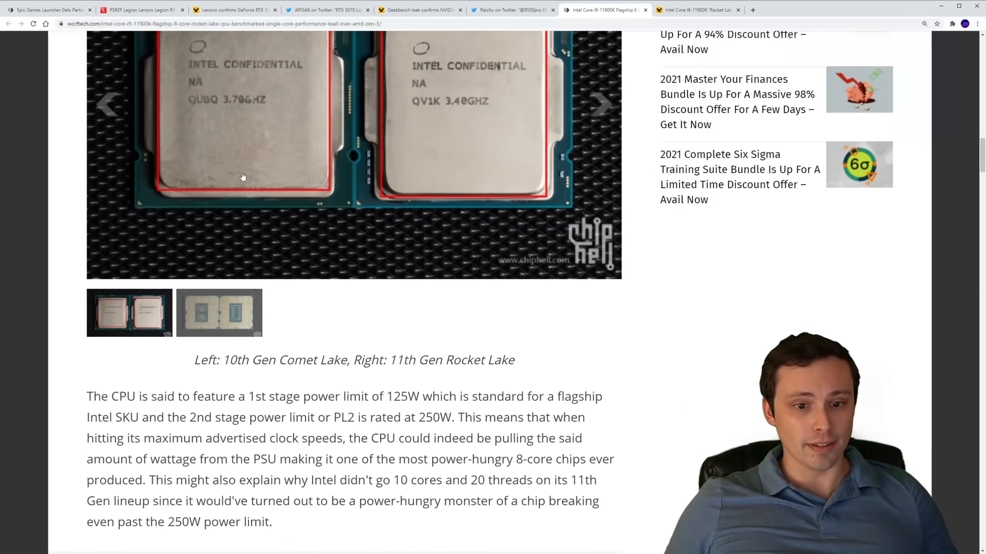
scroll("down", 3)
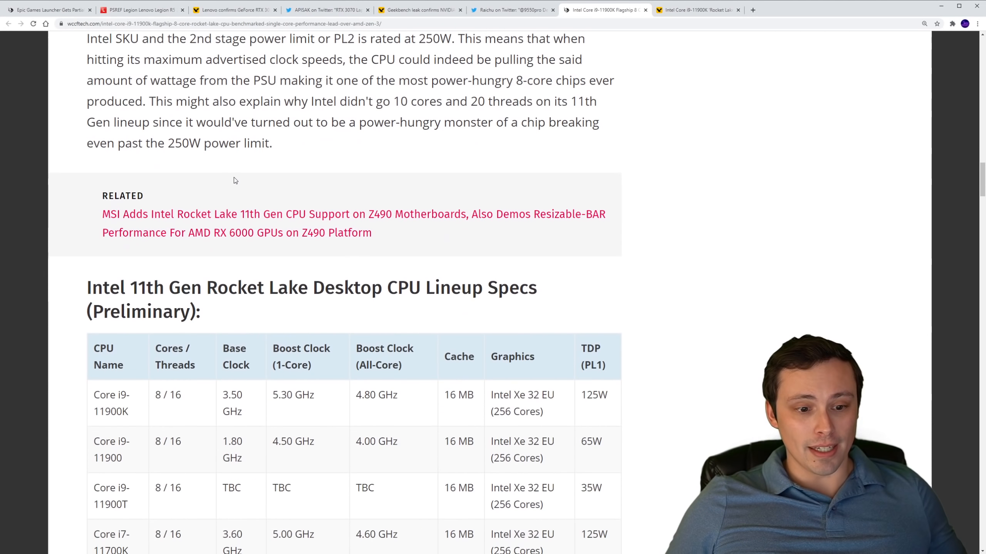
scroll("down", 3)
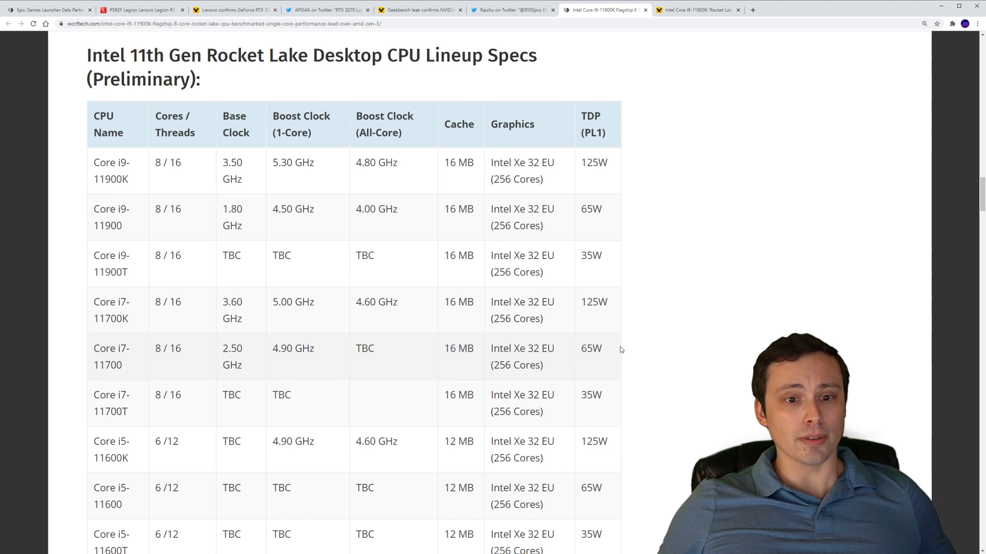
scroll("down", 3)
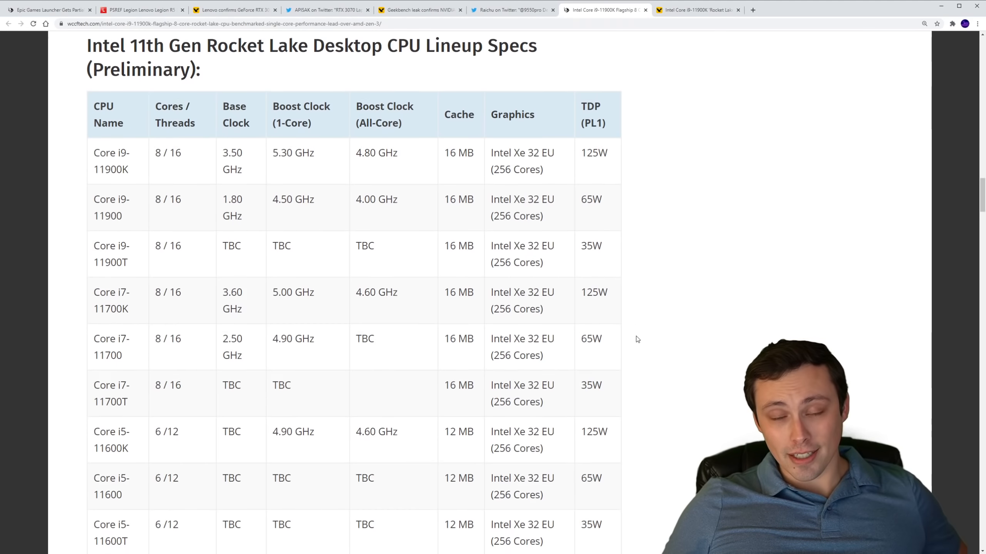
scroll("down", 3)
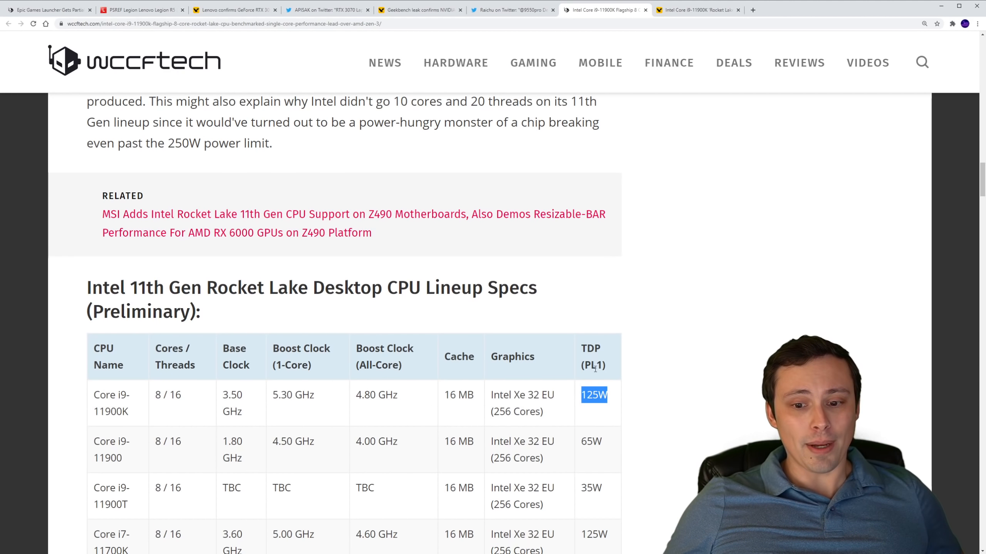
mouse_move(639, 373)
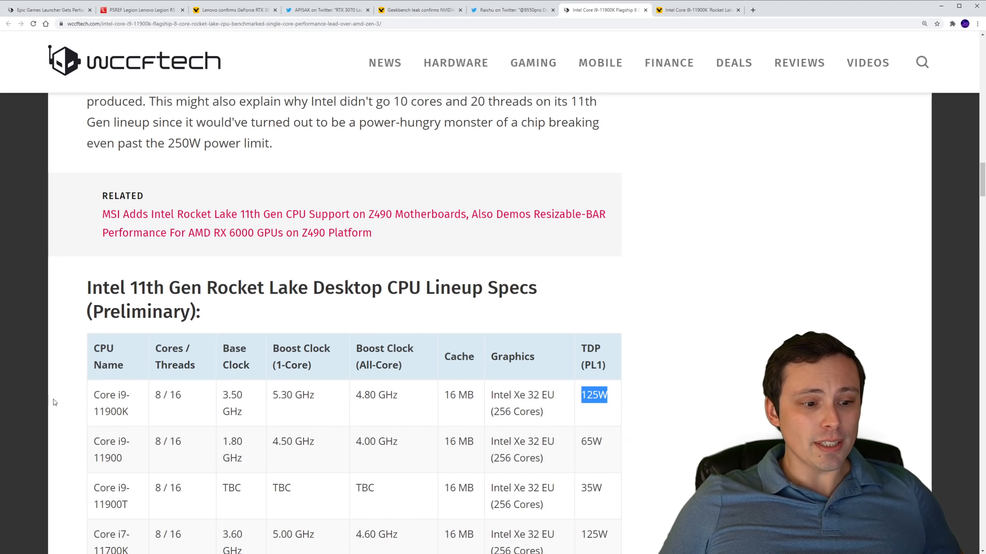
scroll("down", 3)
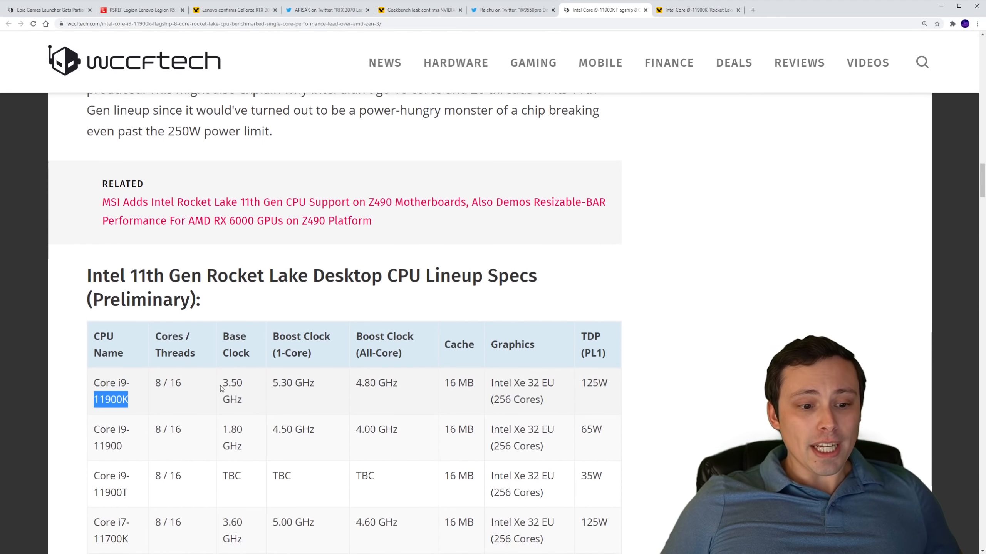
scroll("down", 3)
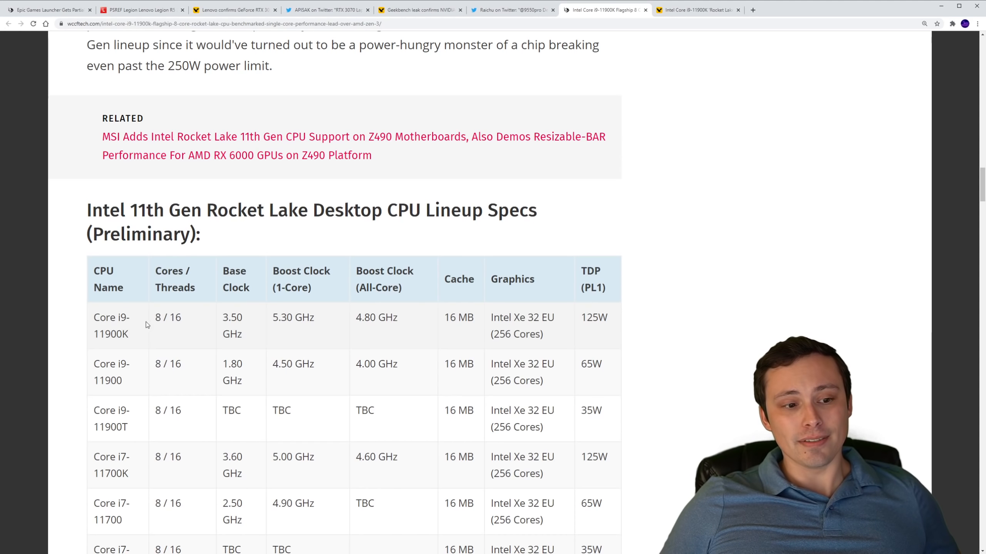
double_click(178, 318)
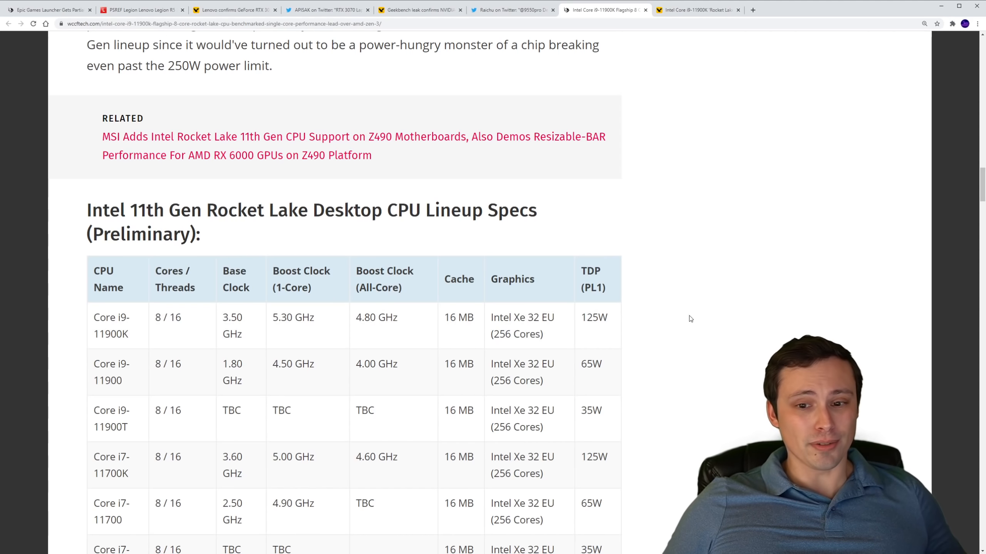
scroll("down", 3)
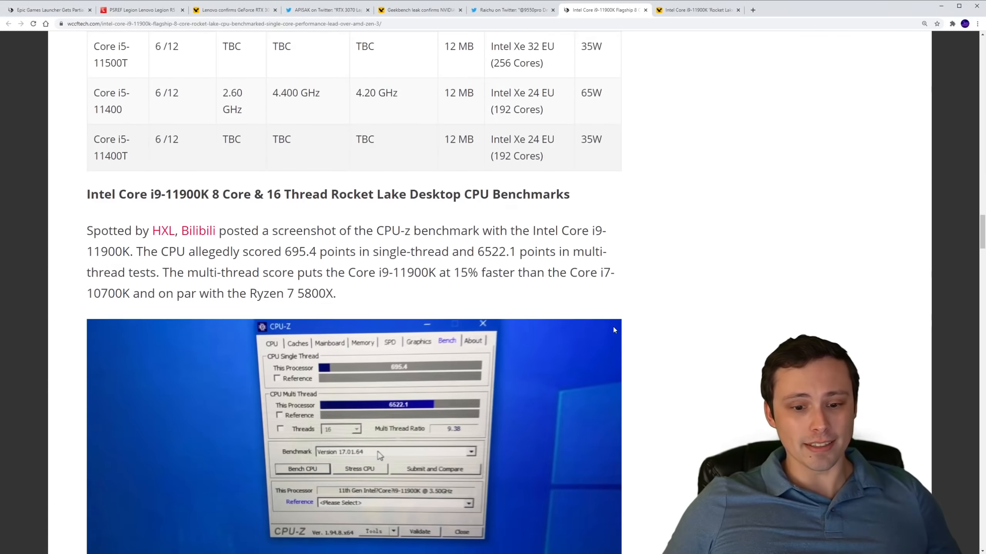
scroll("down", 3)
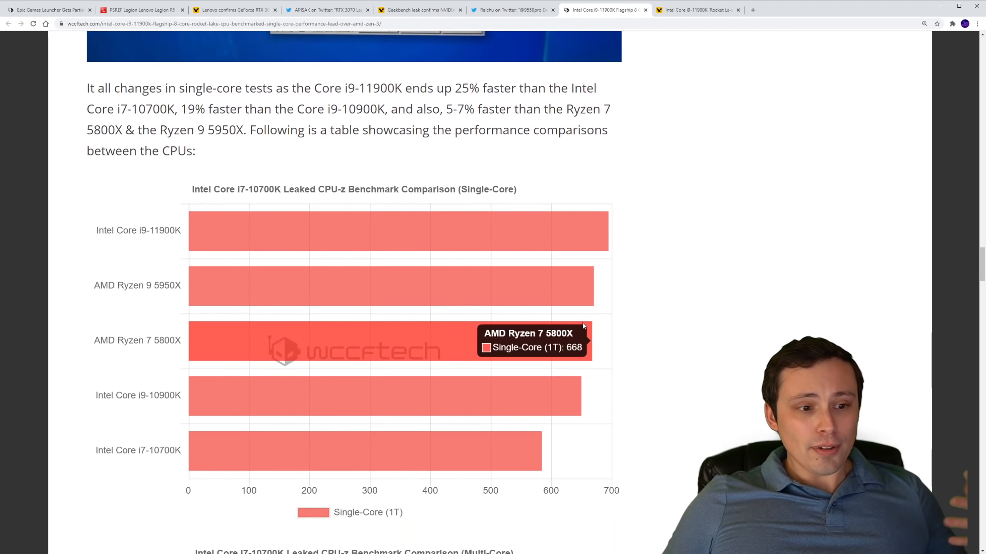
scroll("down", 3)
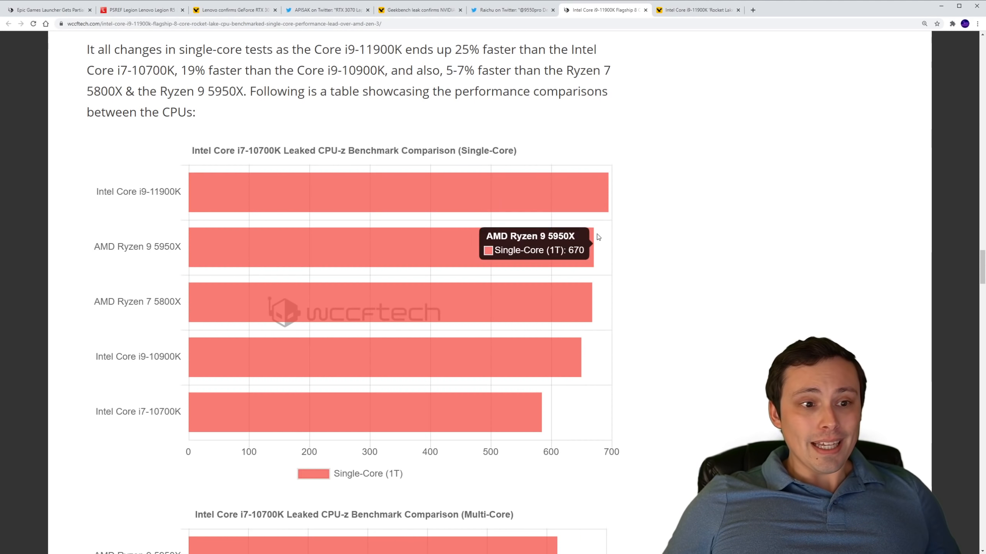
mouse_move(390, 302)
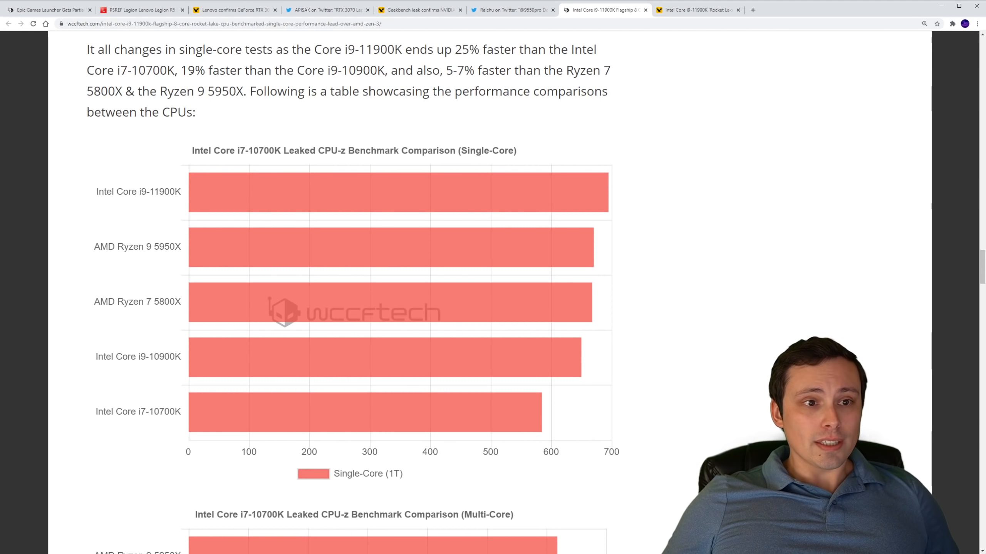
left_click_drag(178, 70, 384, 70)
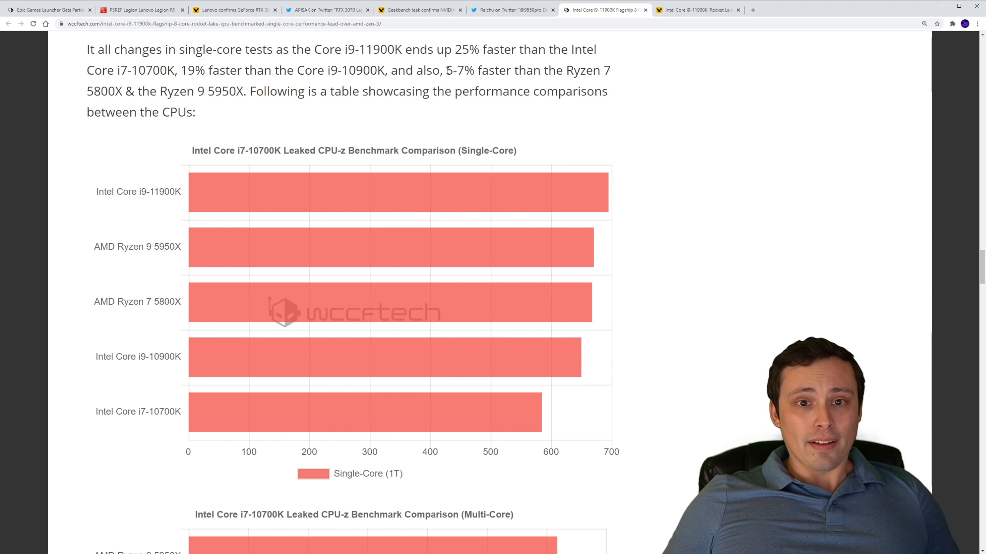
left_click_drag(446, 70, 479, 70)
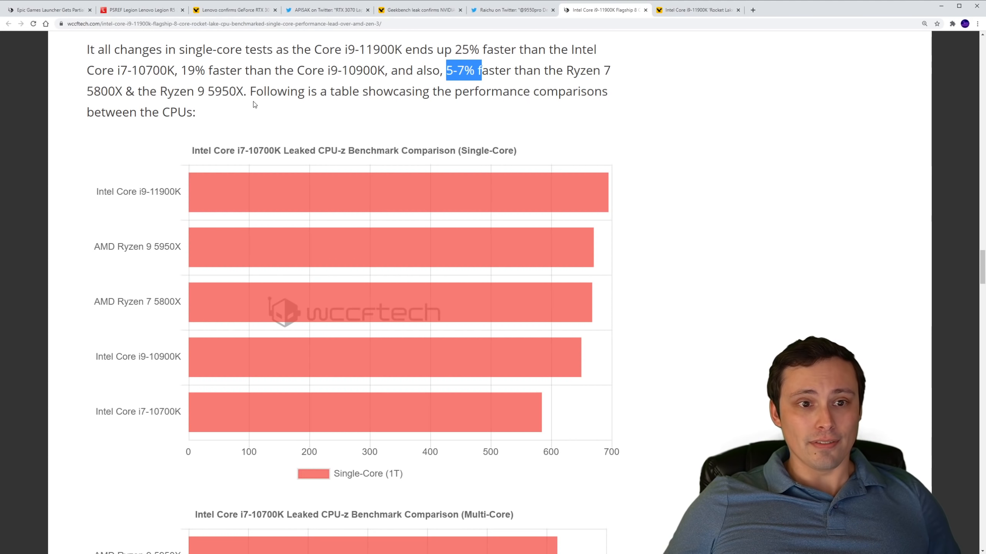
mouse_move(459, 116)
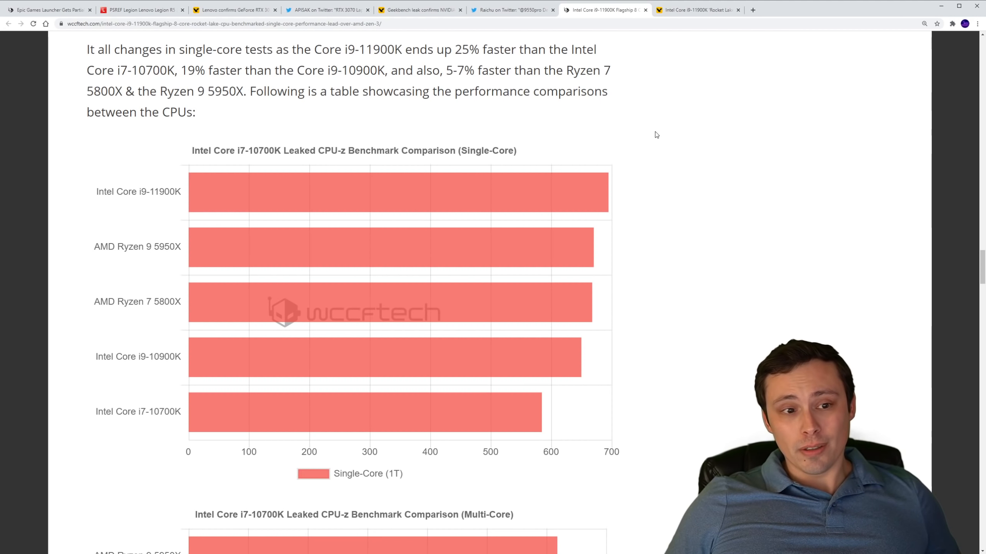
scroll("down", 3)
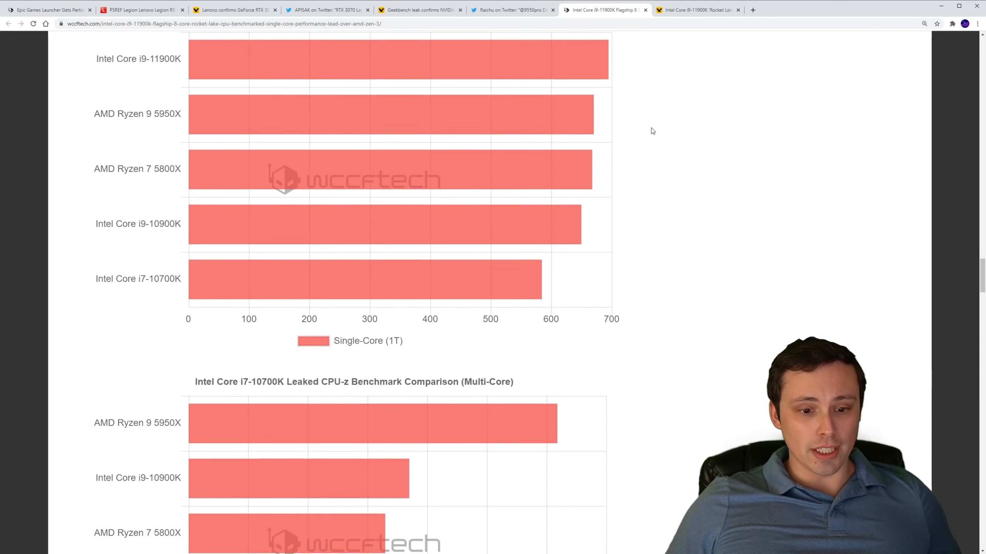
scroll("down", 3)
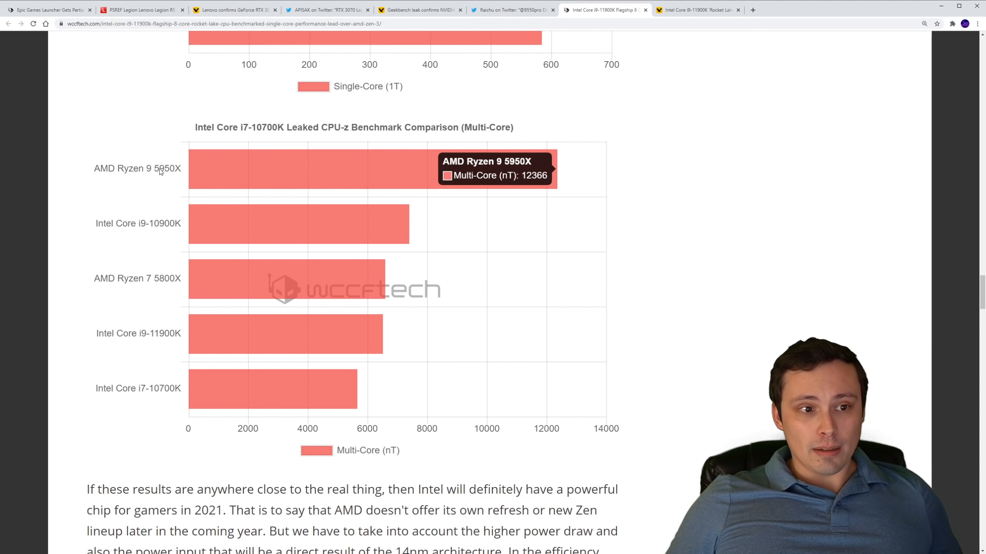
mouse_move(182, 182)
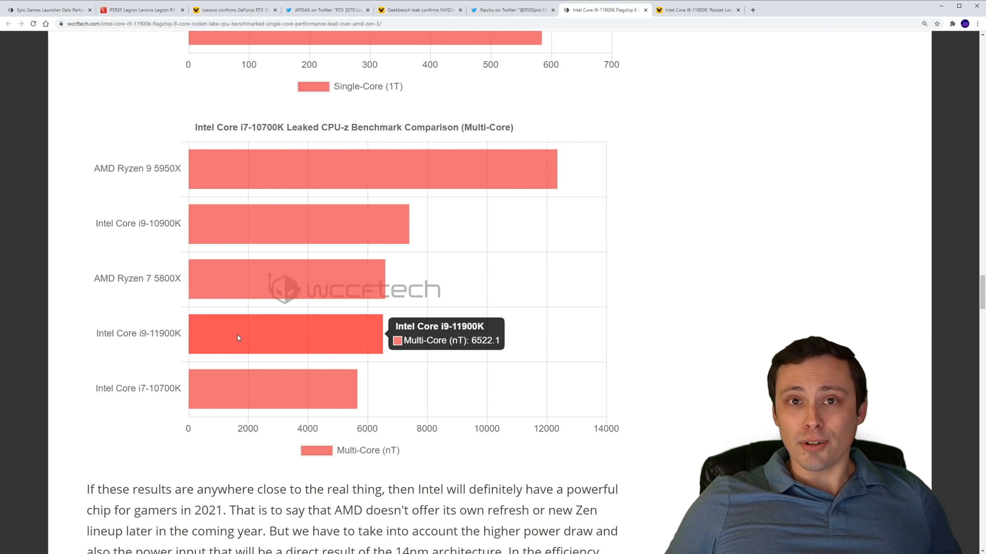
mouse_move(182, 232)
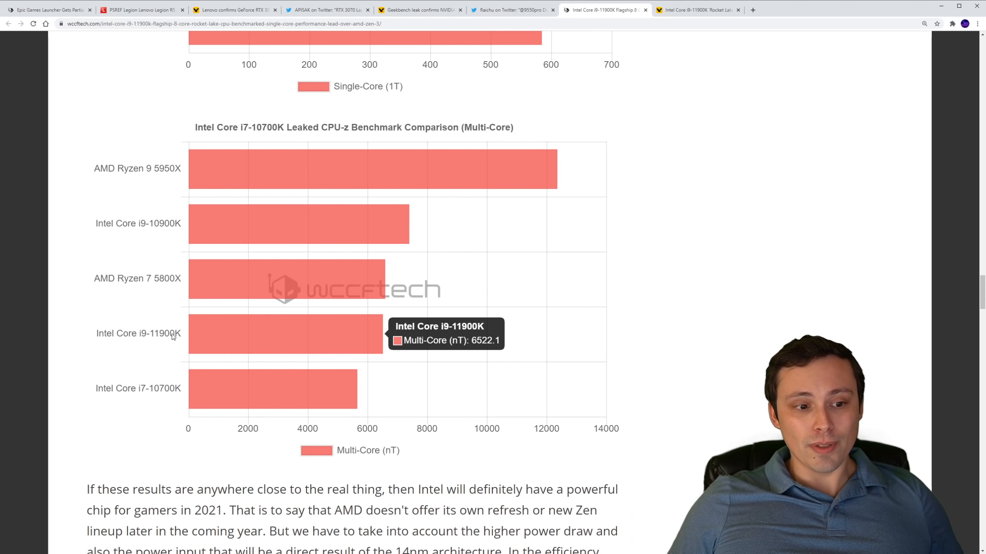
scroll("up", 3)
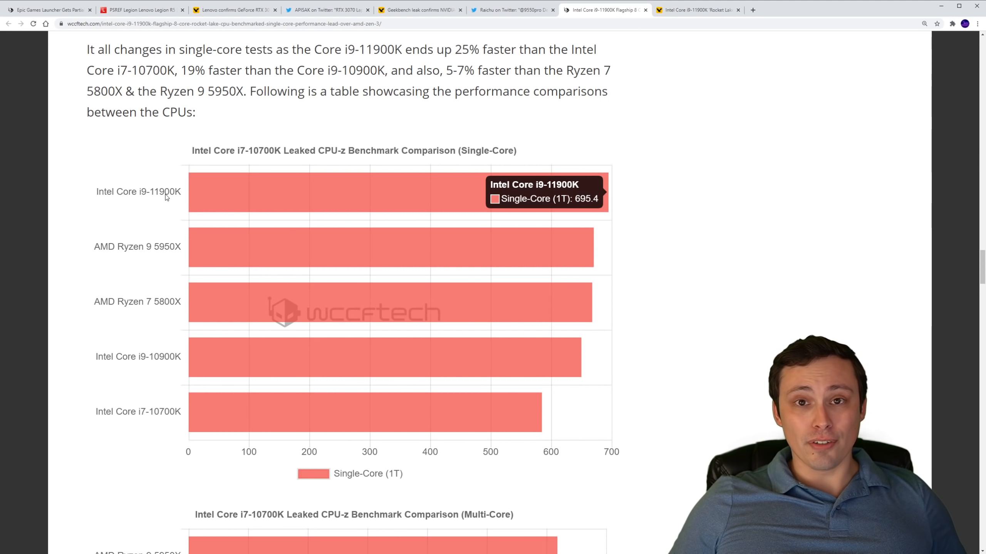
scroll("down", 3)
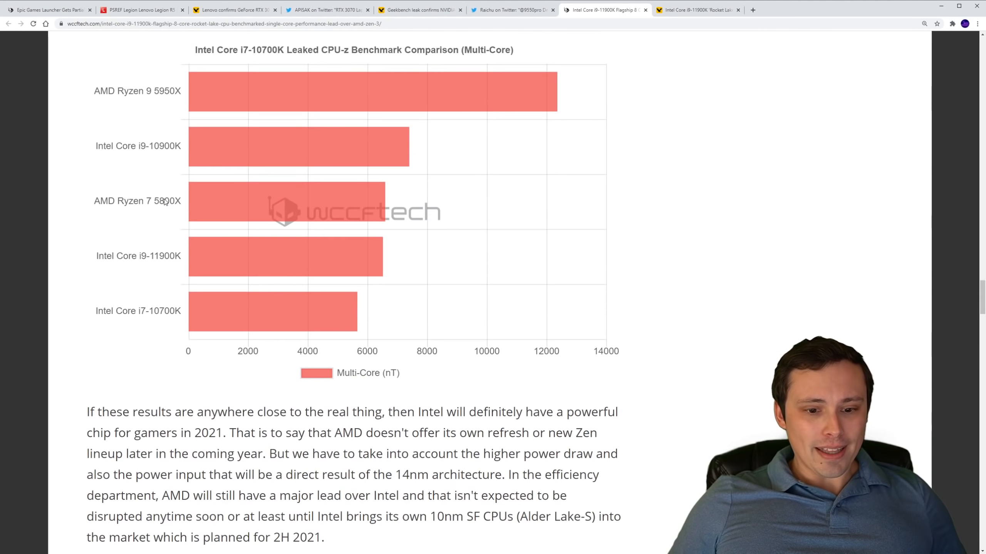
Open the embedded postponed-launch tweet on Twitter, then return to the Wccftech article.
scroll("down", 3)
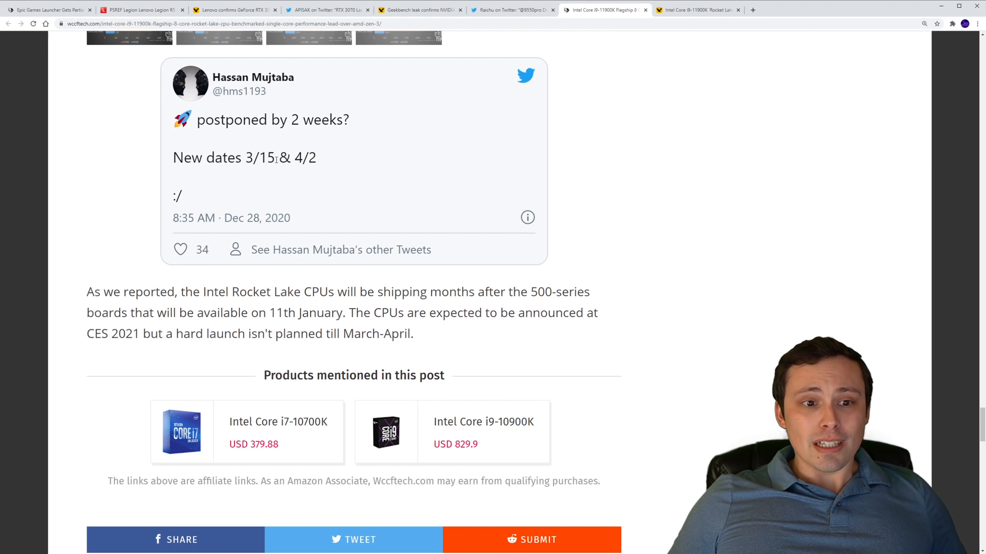
left_click_drag(174, 157, 316, 157)
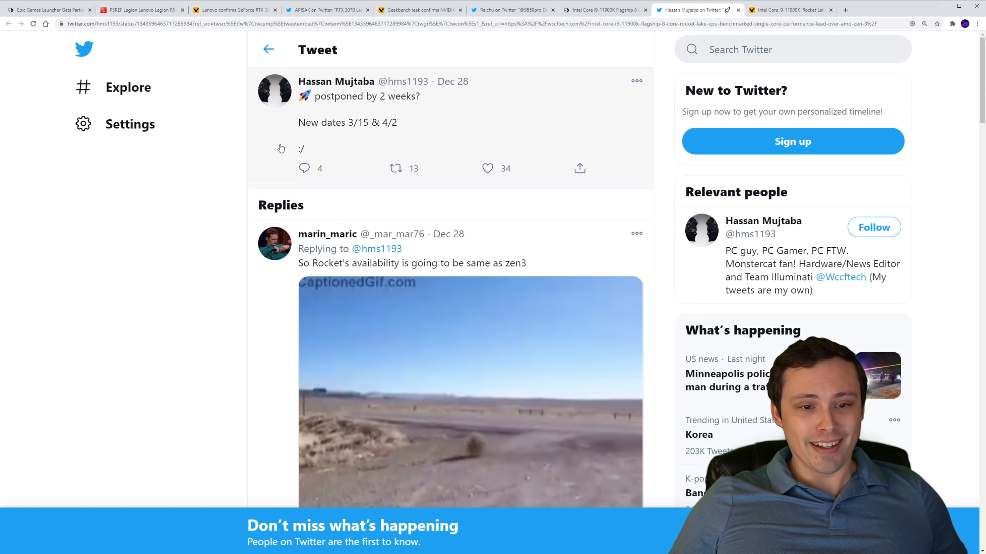
left_click(603, 9)
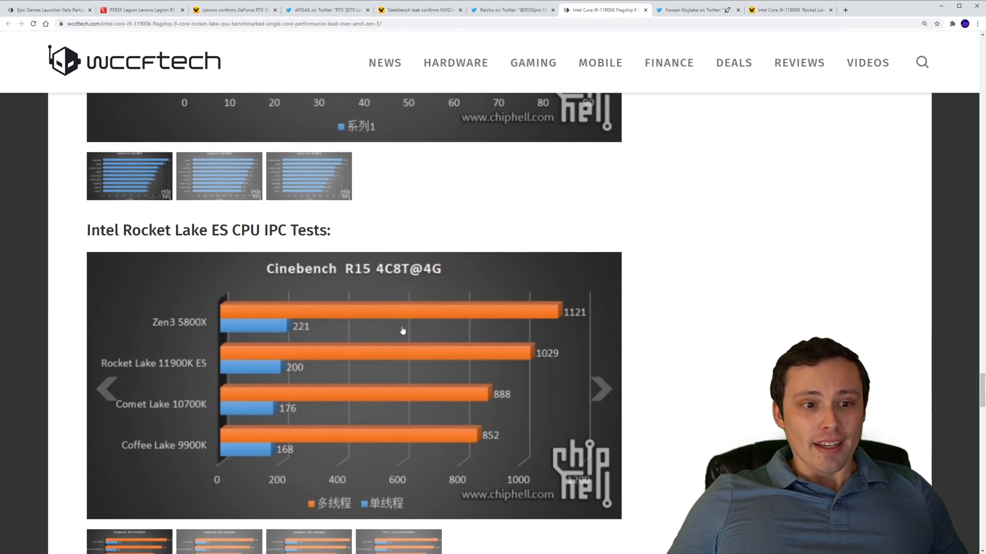
scroll("down", 3)
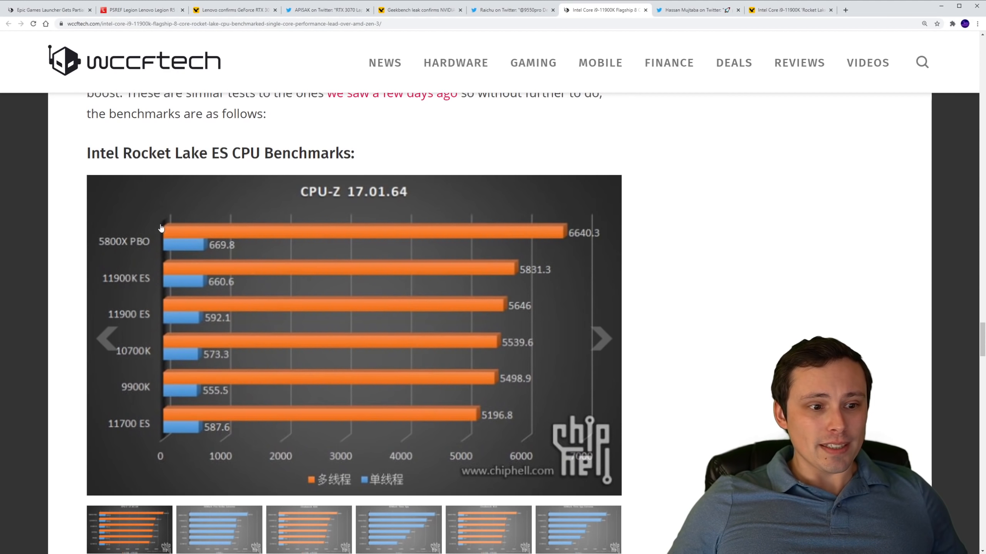
scroll("up", 3)
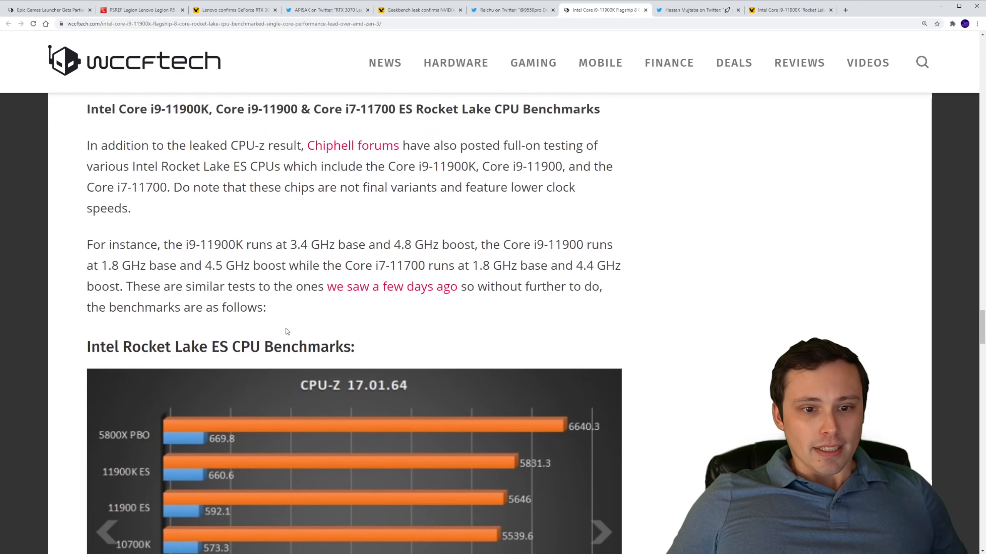
mouse_move(436, 392)
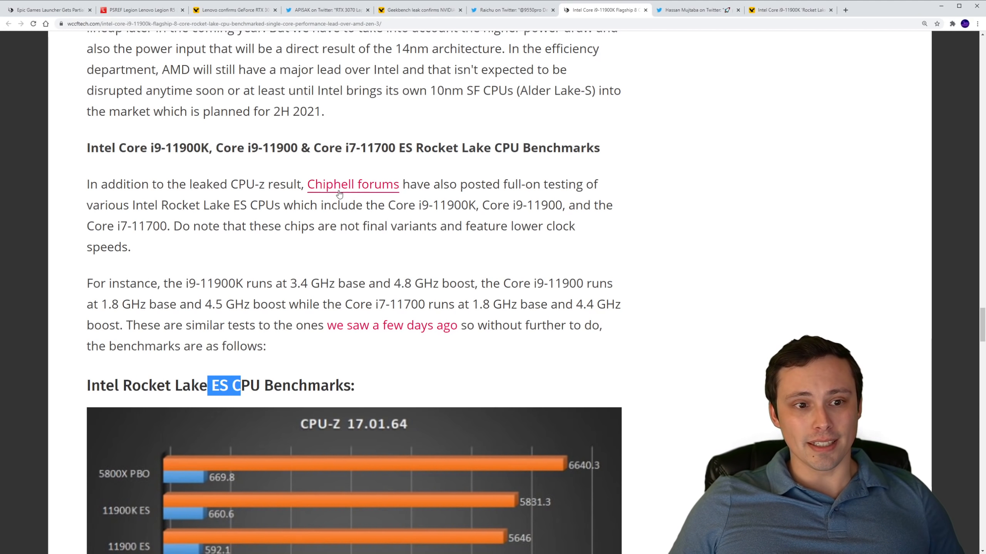
mouse_move(231, 217)
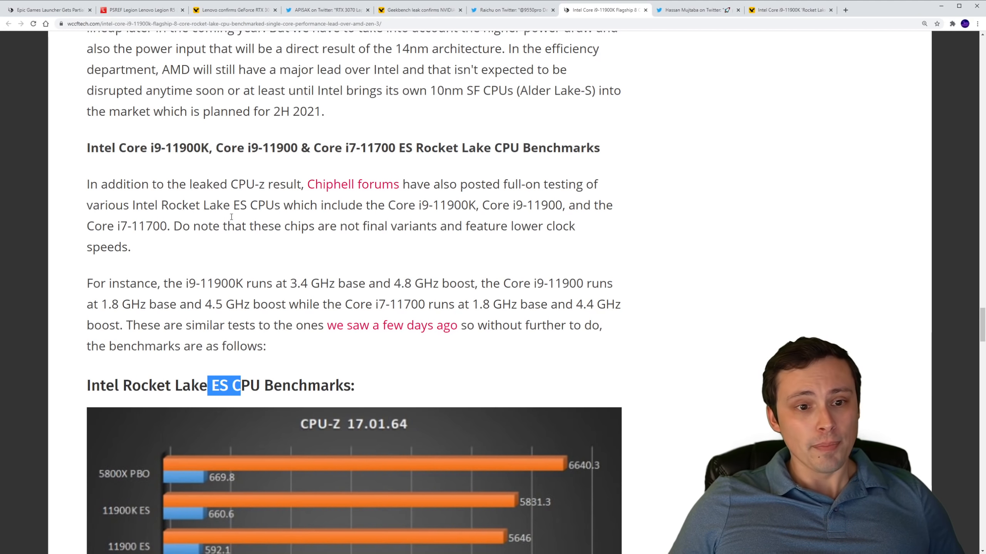
scroll("up", 3)
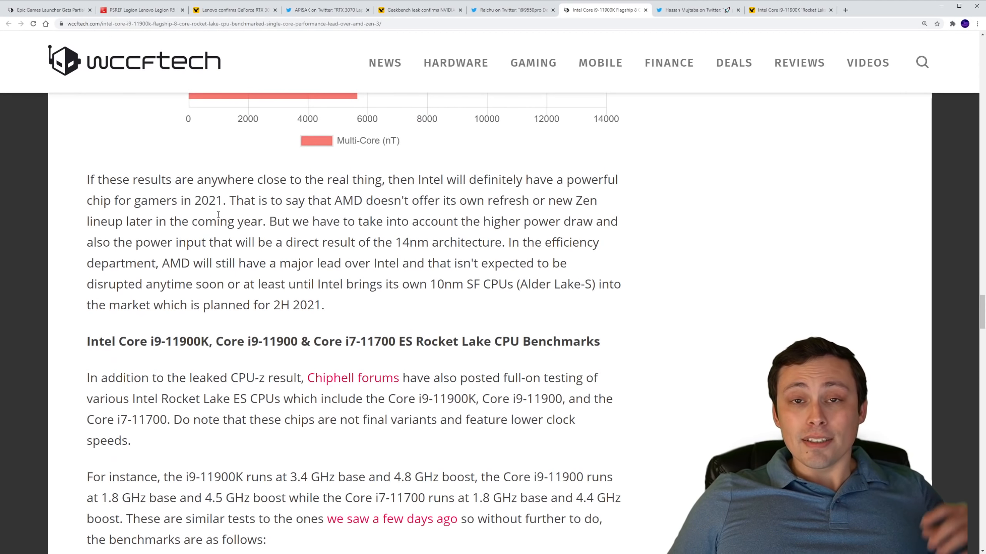
scroll("down", 3)
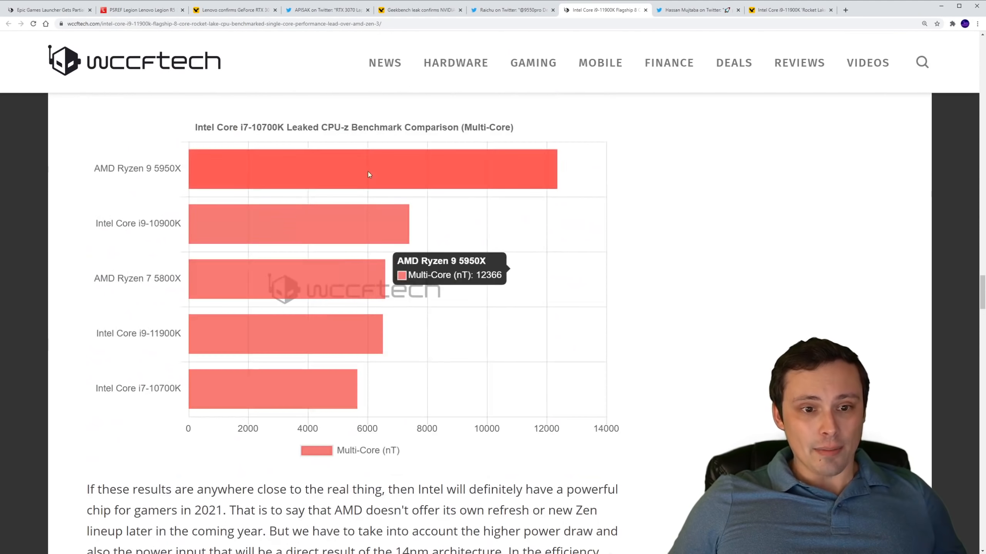
scroll("down", 3)
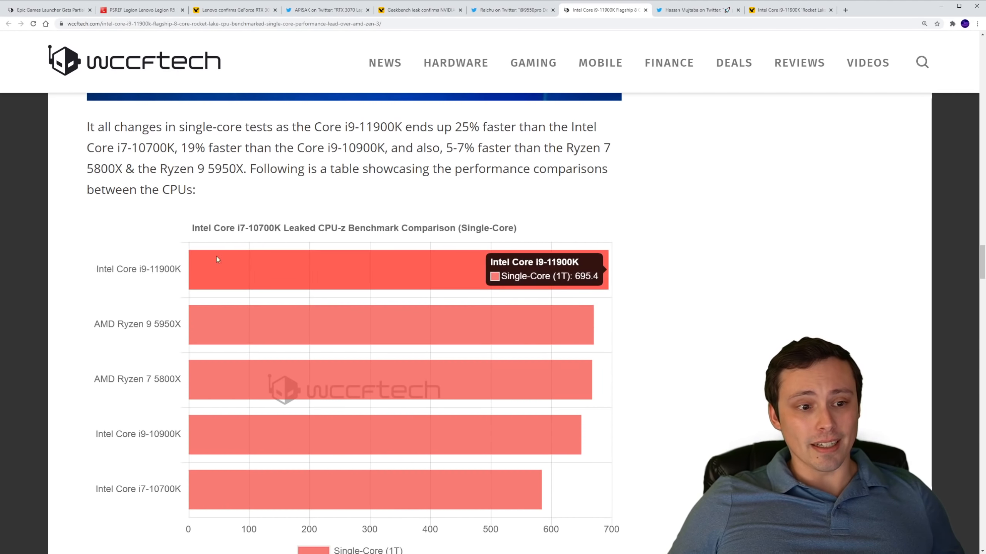
scroll("down", 3)
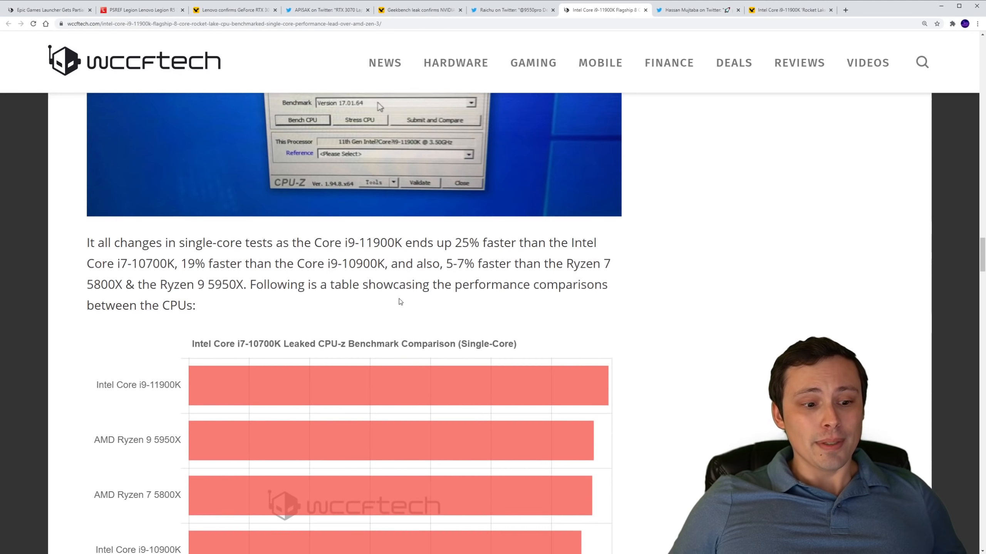
scroll("down", 3)
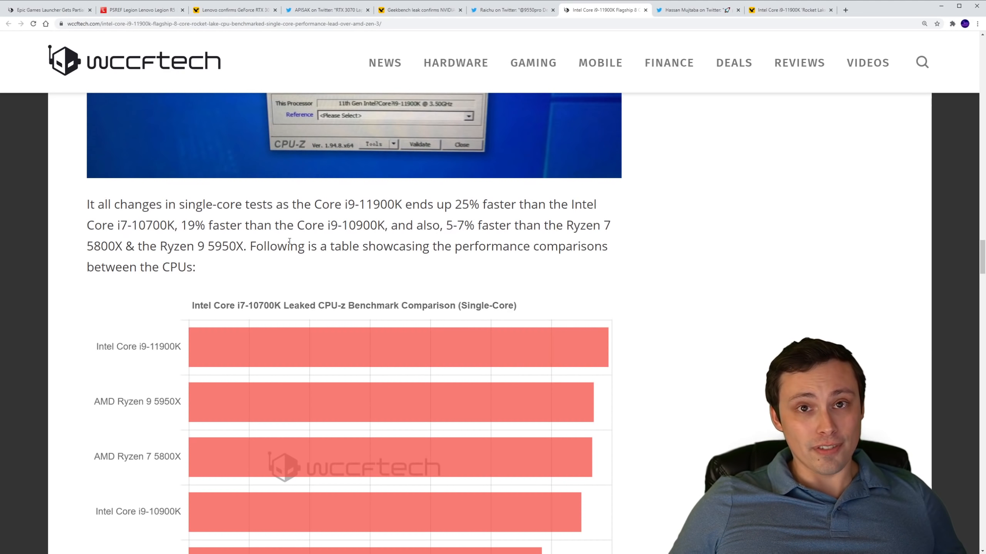
scroll("down", 3)
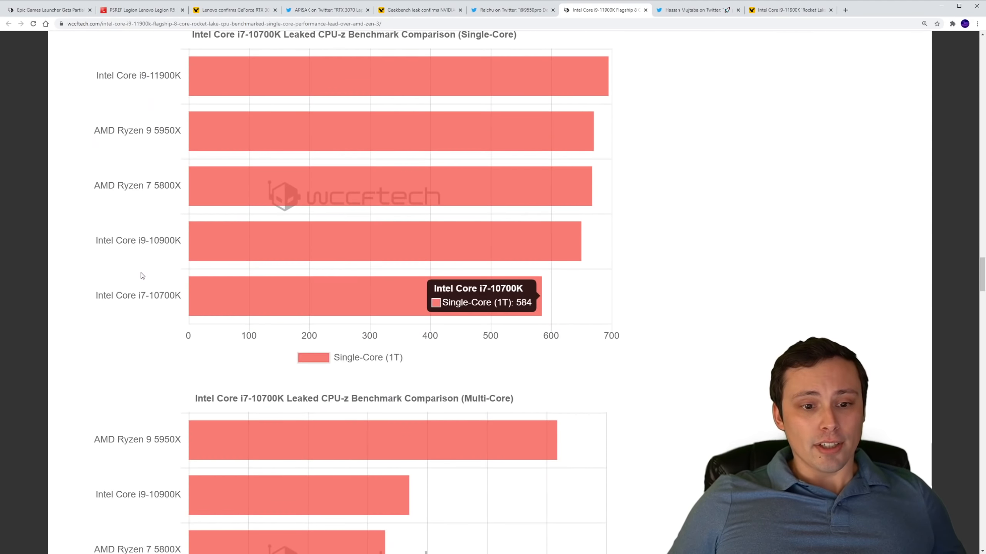
scroll("down", 3)
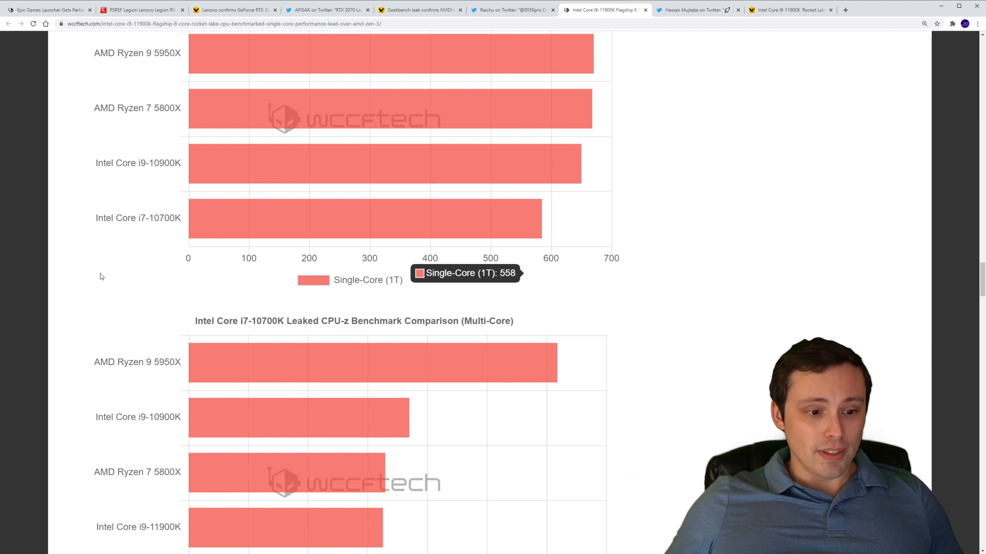
scroll("down", 3)
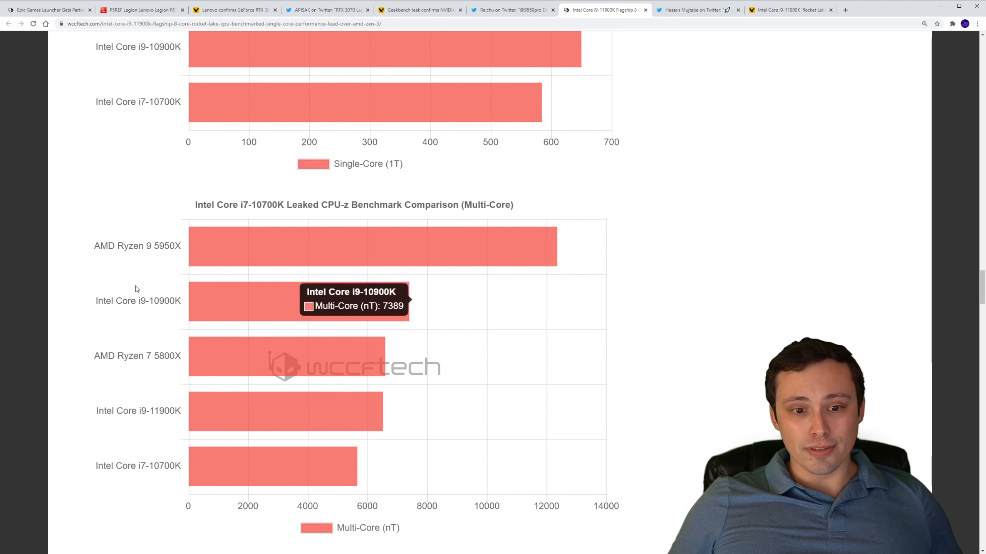
mouse_move(344, 259)
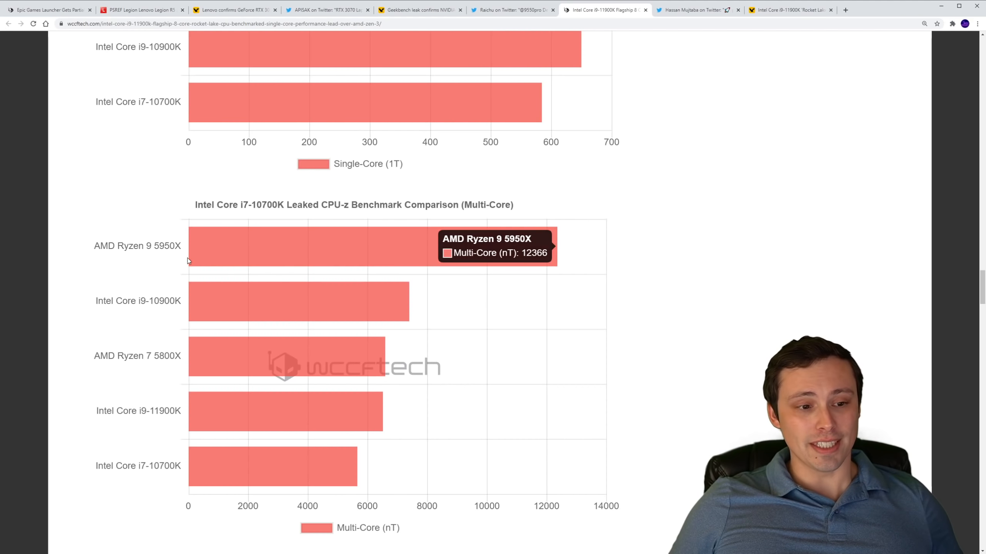
scroll("up", 3)
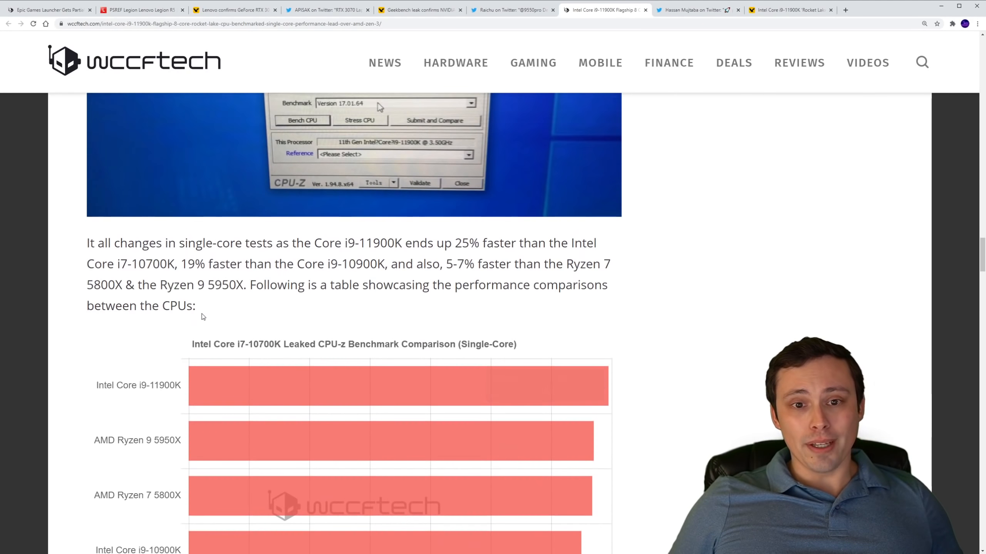
scroll("down", 3)
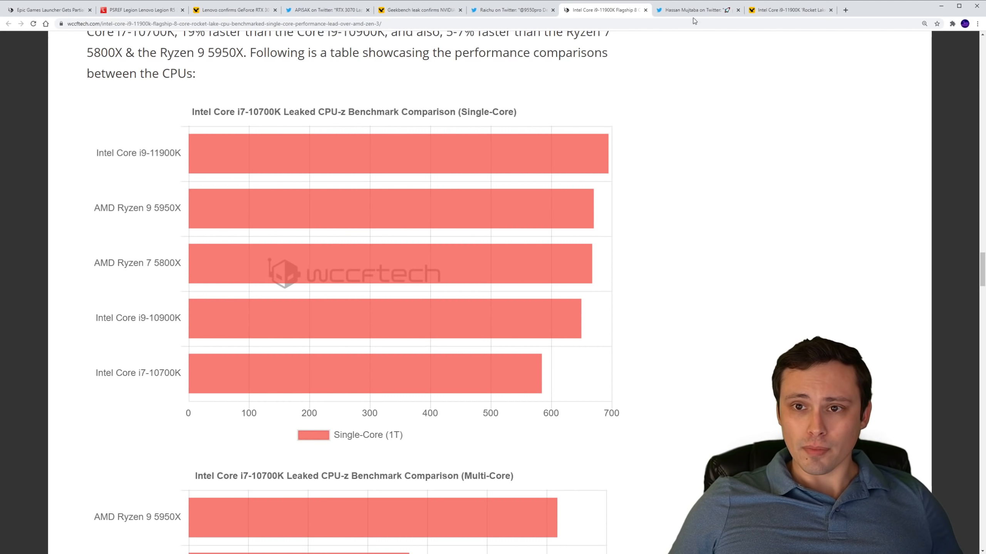
Pass the tweet tab and scroll VideoCardz's i9-11900K CPU-Z leak to the Zen3 comparison.
left_click(691, 10)
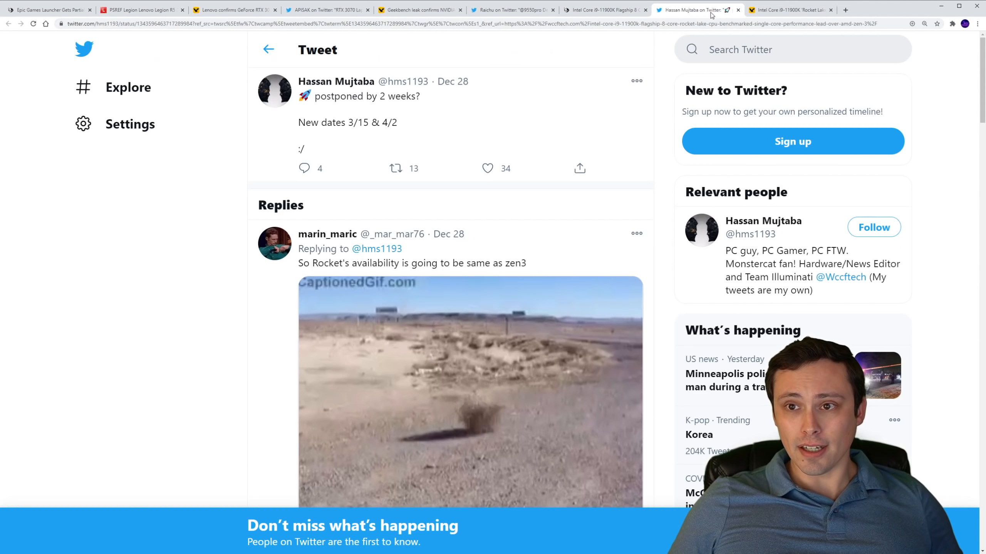
left_click(789, 9)
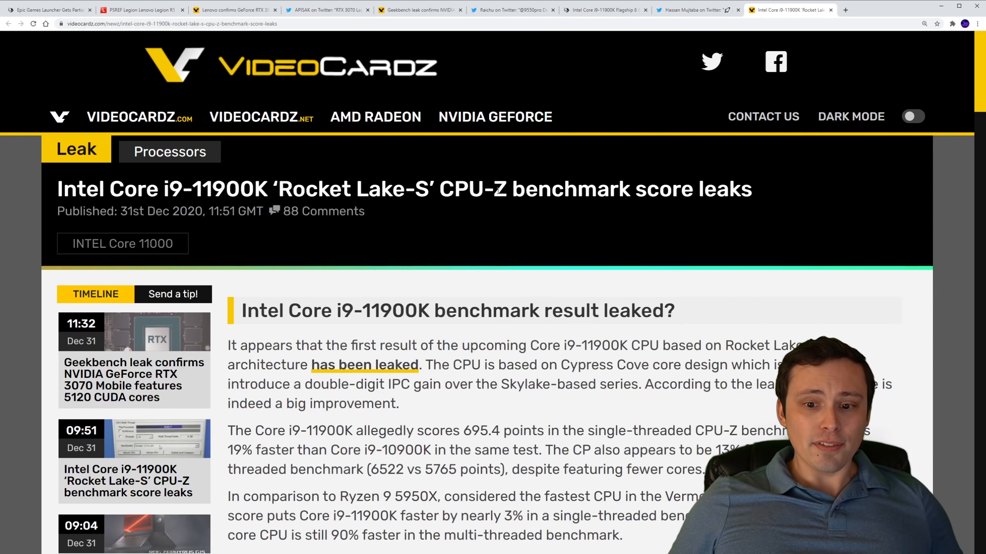
scroll("down", 3)
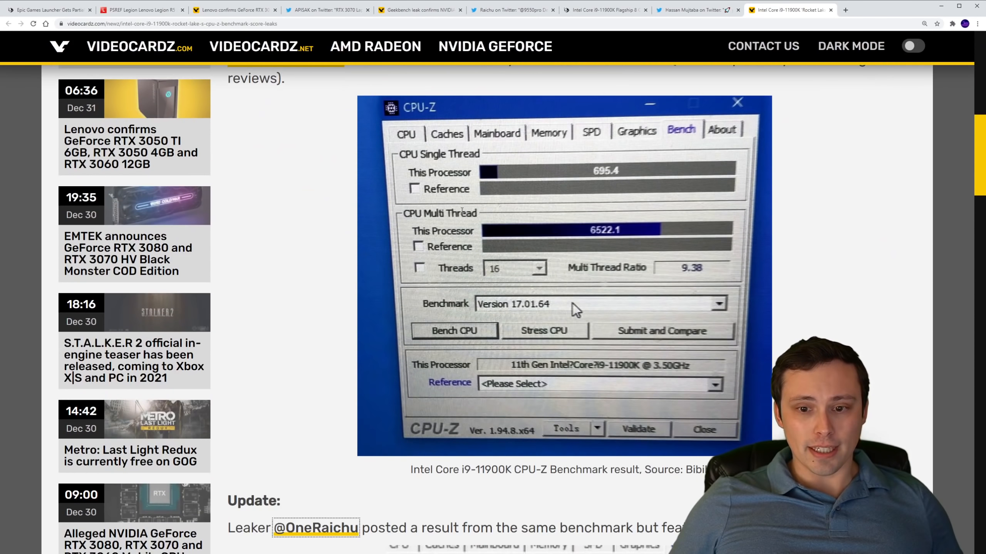
scroll("down", 3)
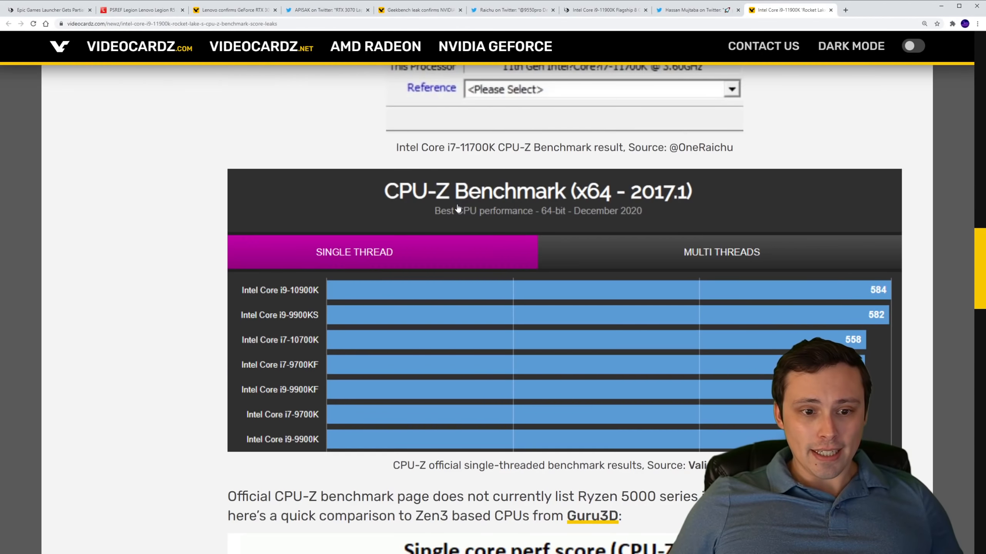
scroll("down", 3)
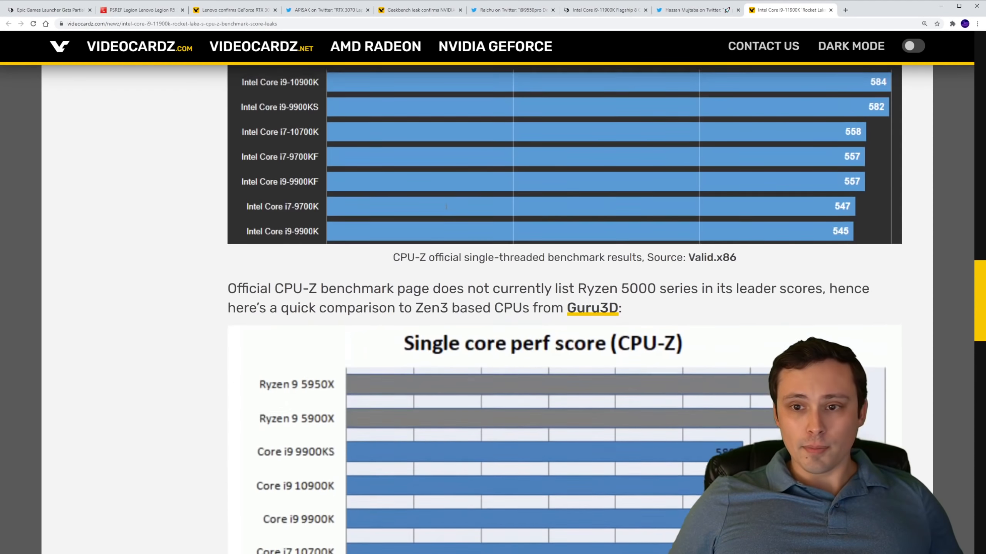